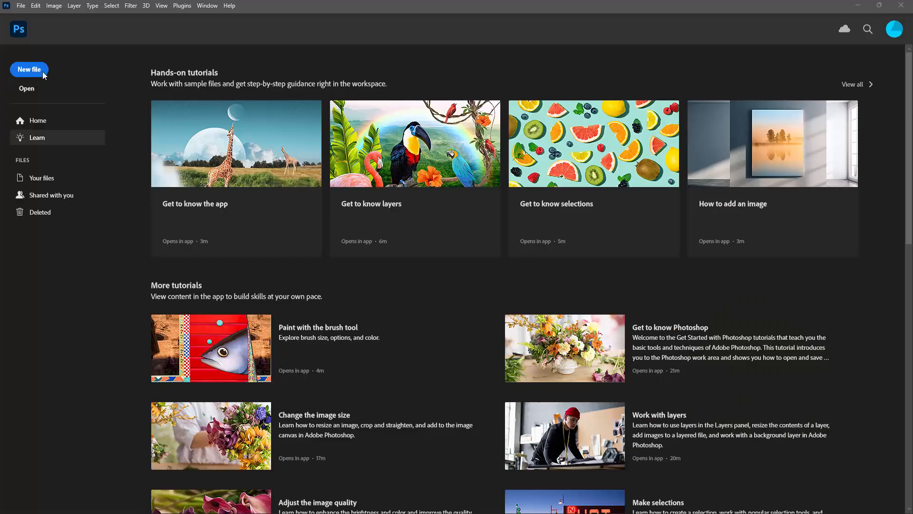
- Create a new white 1000 × 1000 px, 300 ppi document from the start screen
click(28, 70)
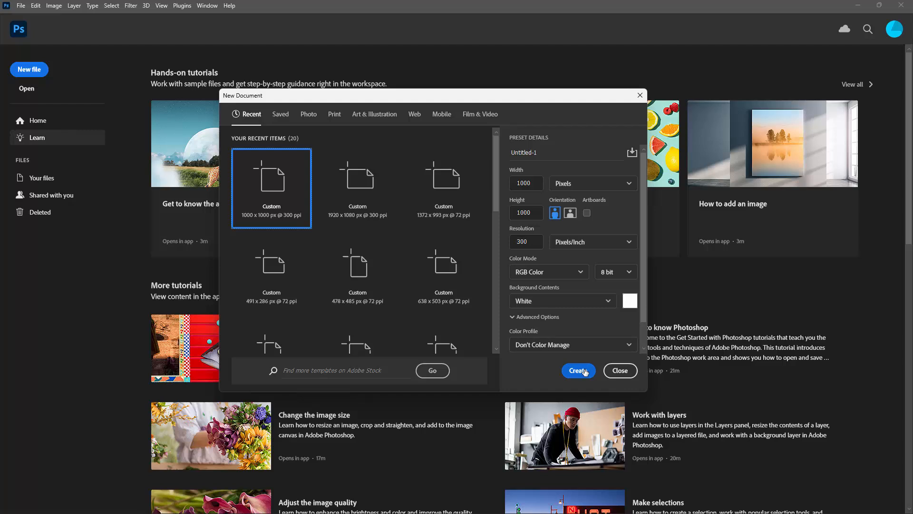
click(577, 370)
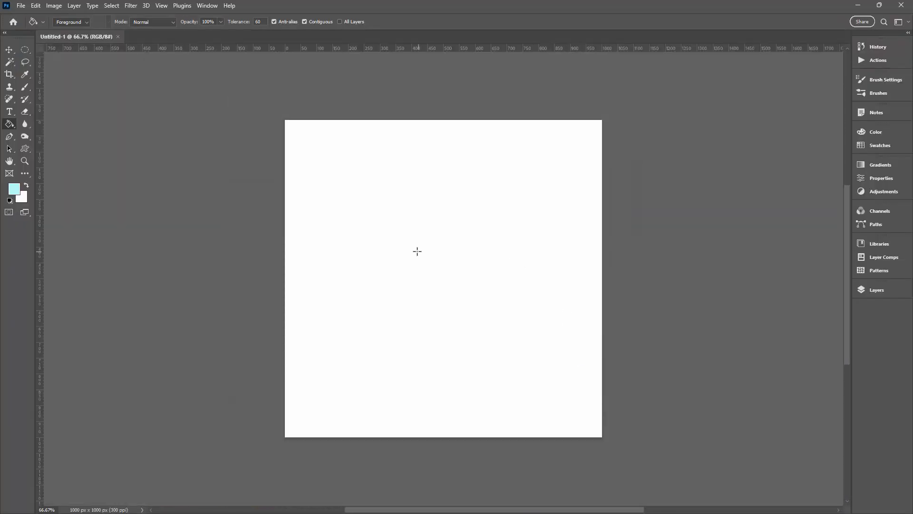
mouse_move(753, 298)
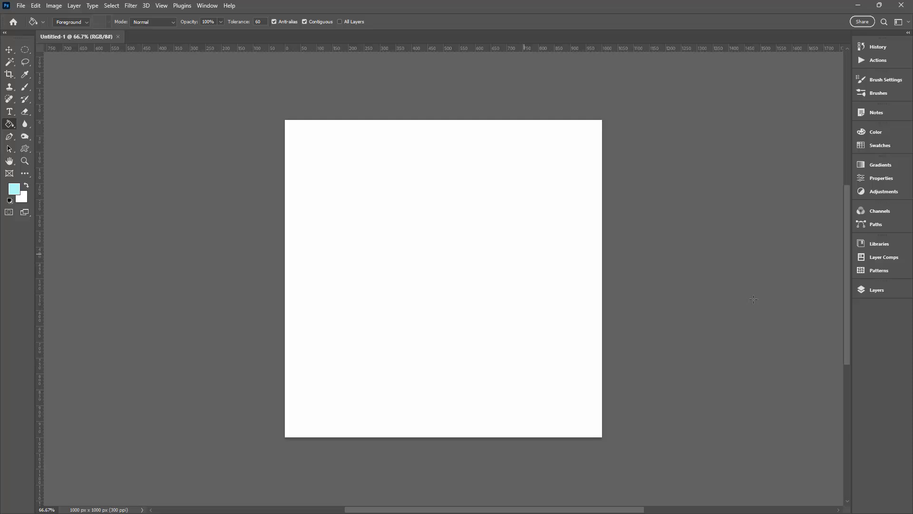
- Open the Layers panel to show the single white Background layer
click(877, 290)
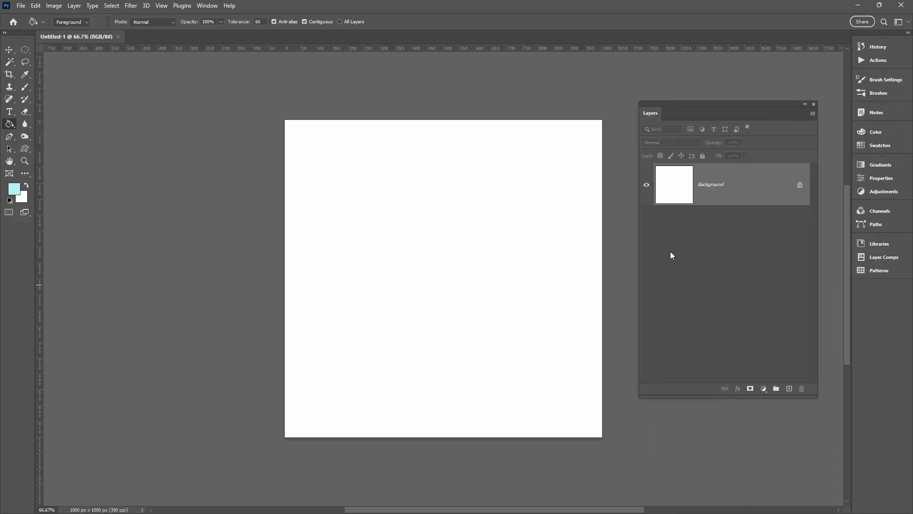
mouse_move(905, 158)
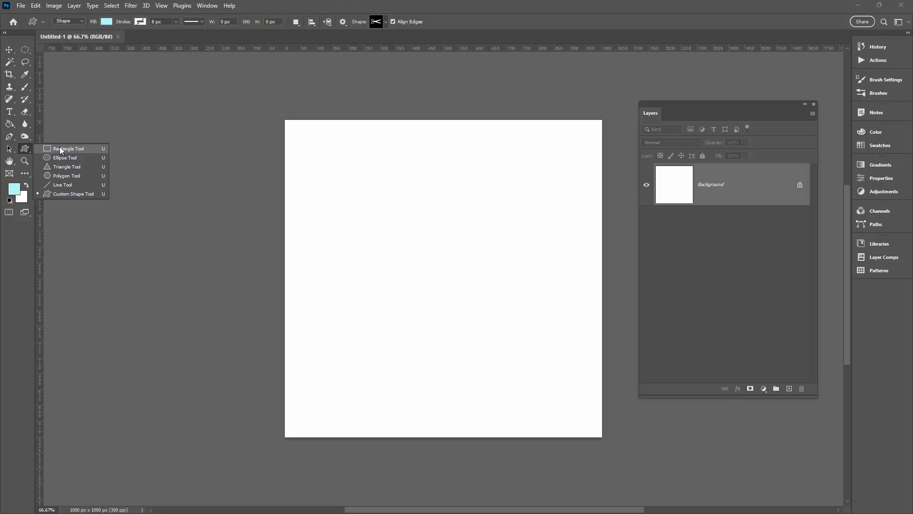
mouse_move(64, 158)
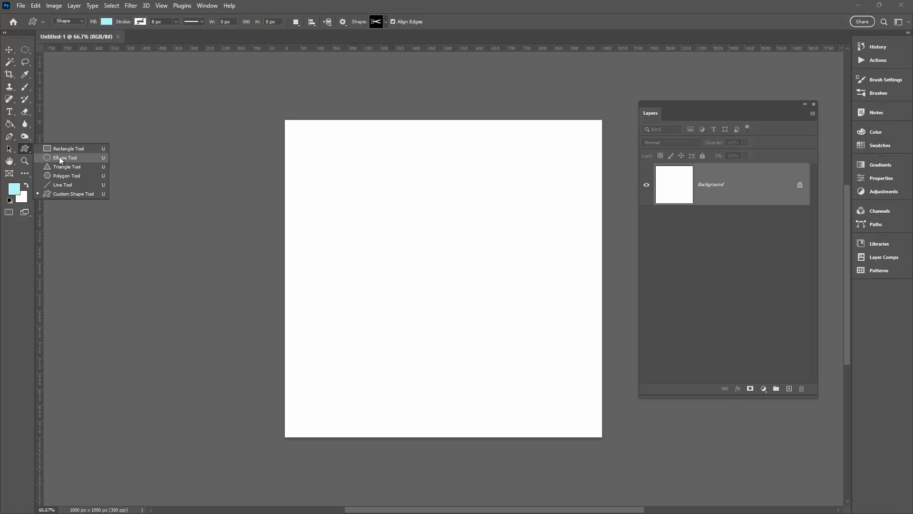
- Set the Ellipse Tool to Shape mode with no fill and a black stroke
click(67, 157)
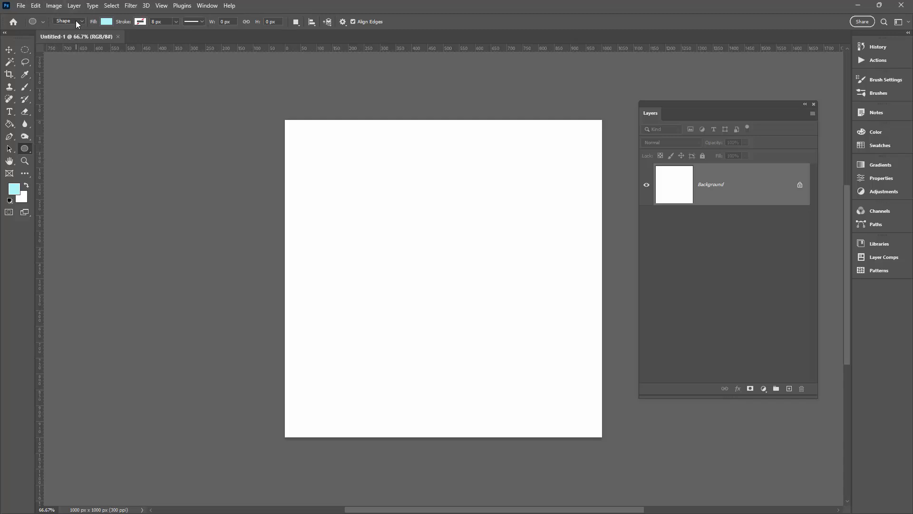
click(69, 21)
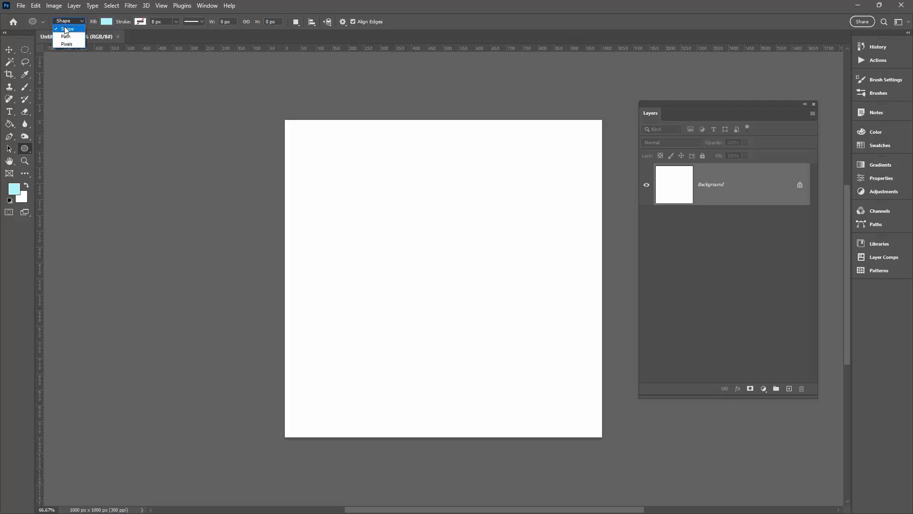
click(65, 29)
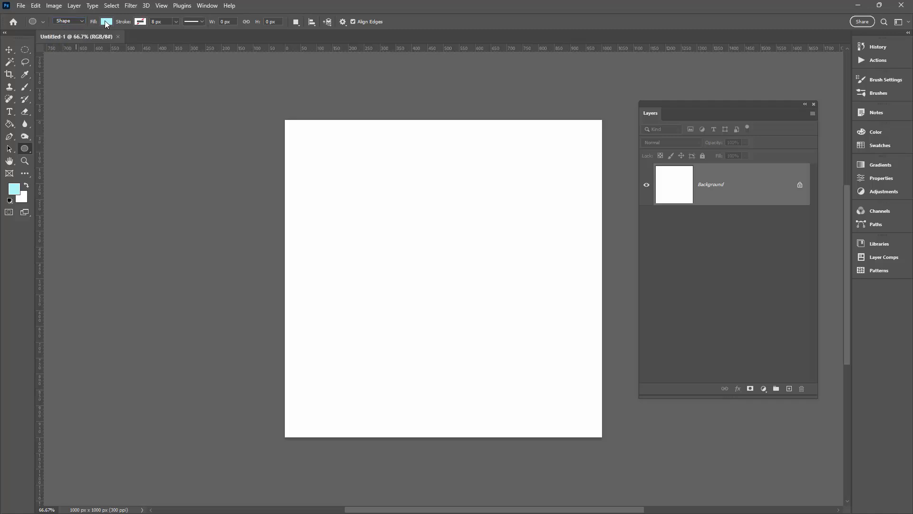
click(106, 21)
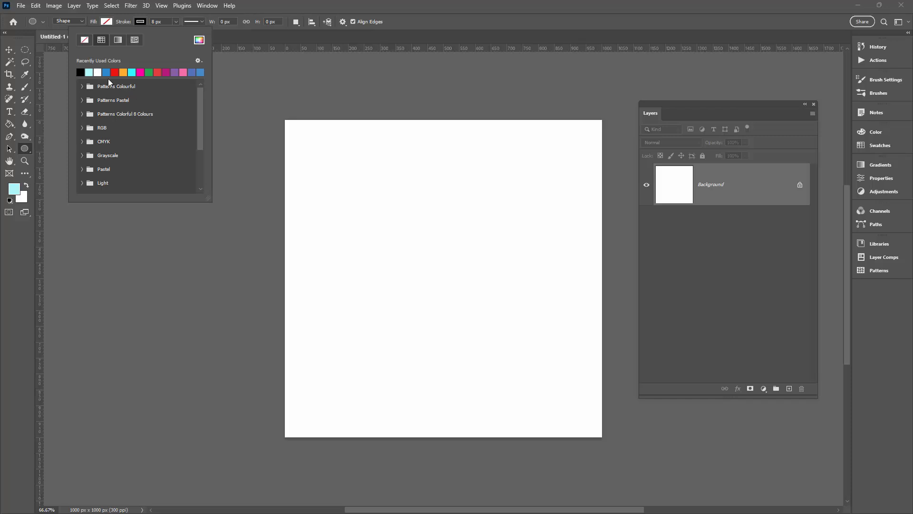
mouse_move(164, 131)
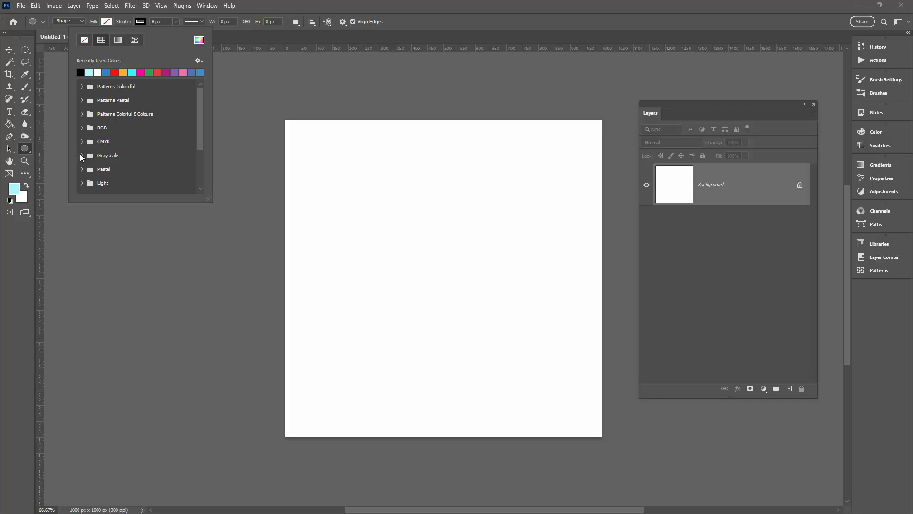
click(82, 156)
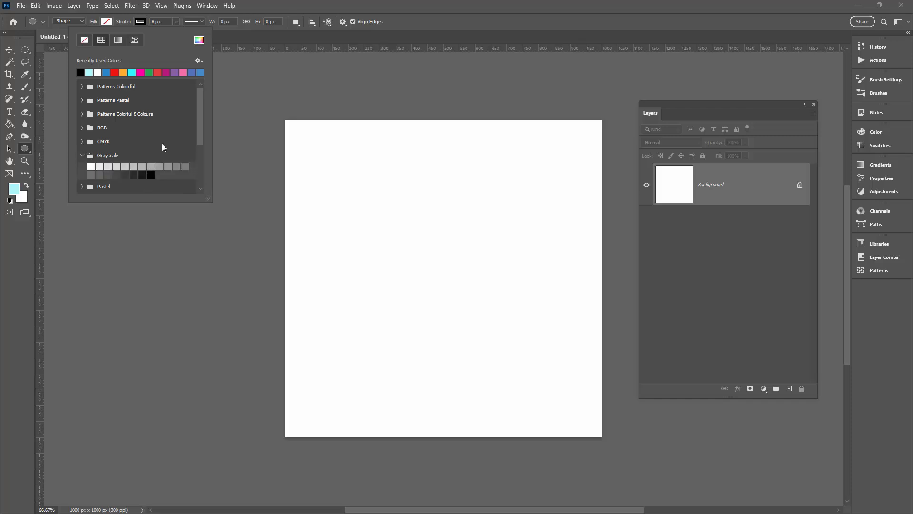
mouse_move(199, 17)
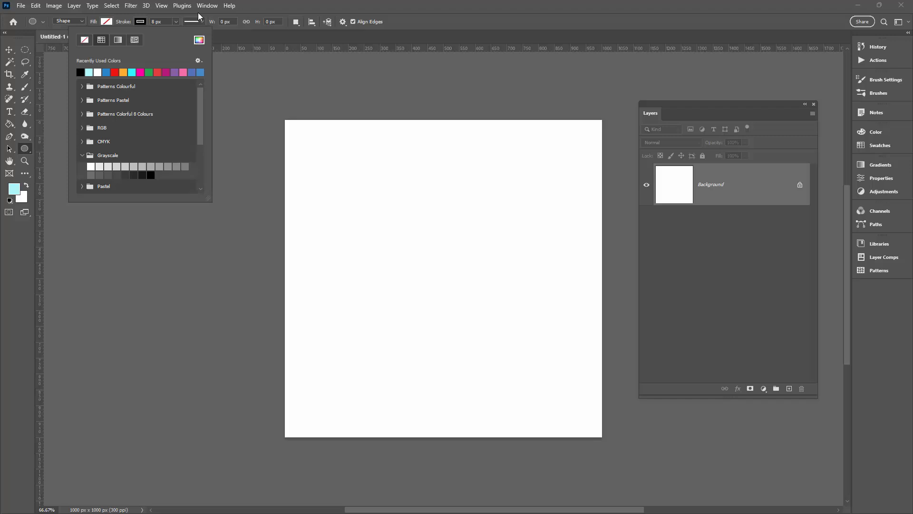
click(268, 134)
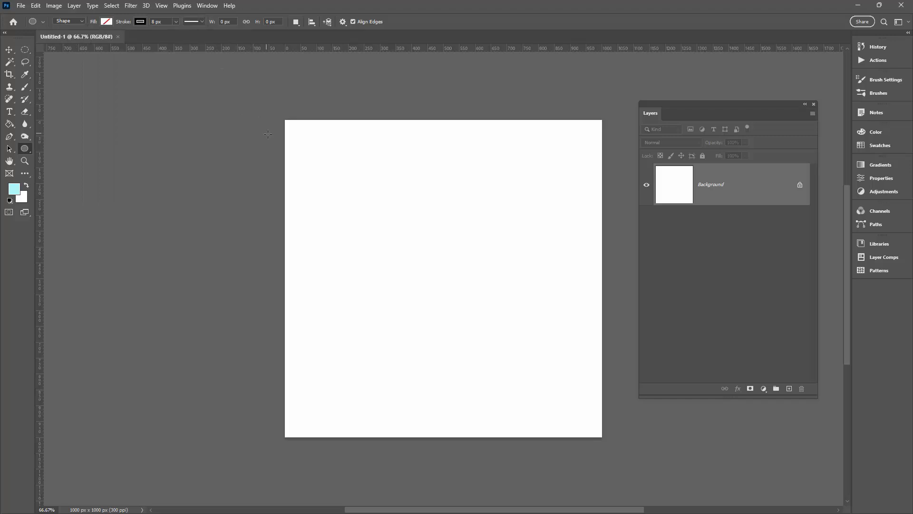
- Draw a 723 px circle on the canvas and thin its outline to 4 px
drag(335, 170, 373, 202)
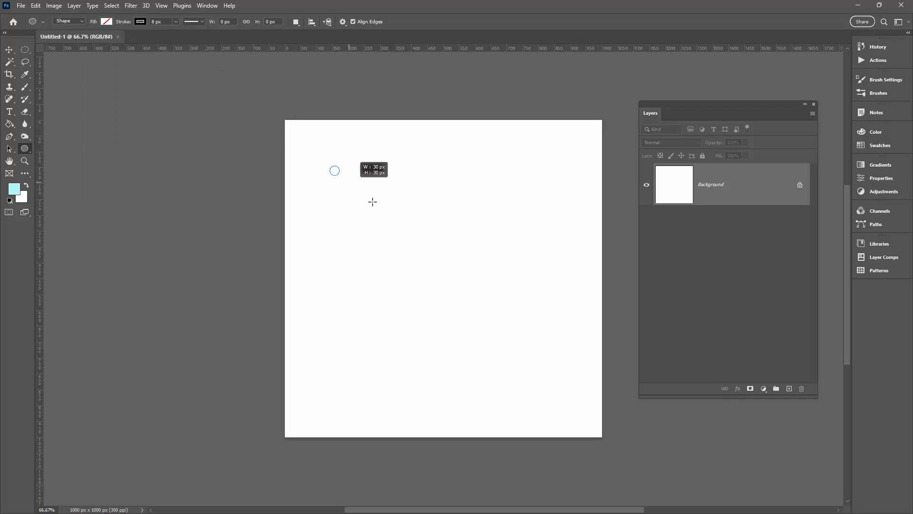
drag(372, 202, 560, 439)
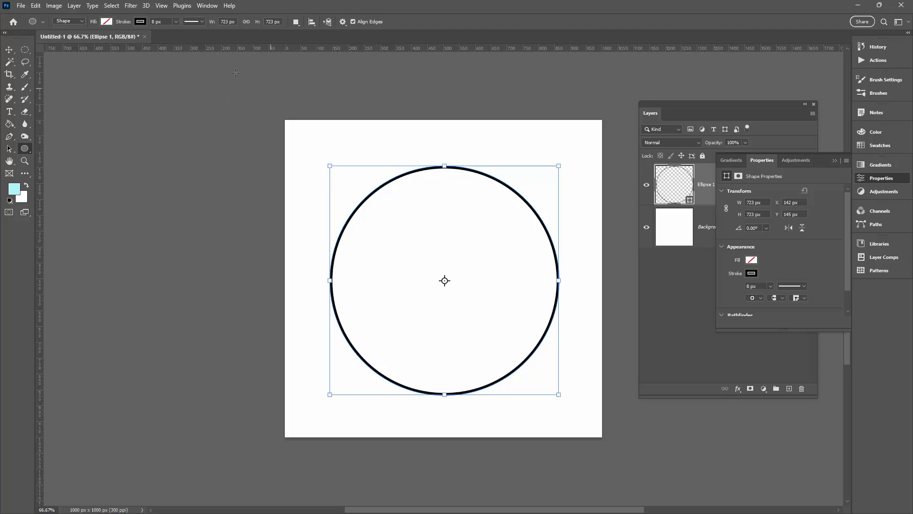
mouse_move(418, 136)
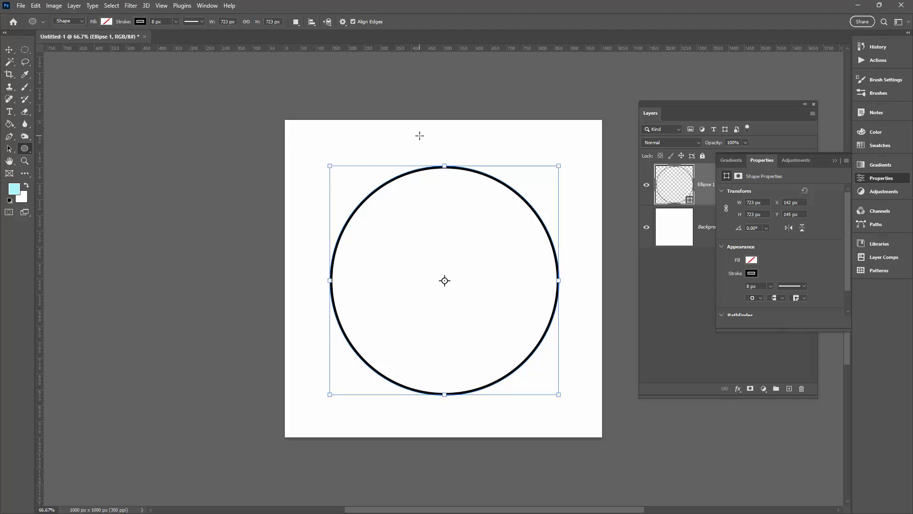
click(161, 21)
text(4)
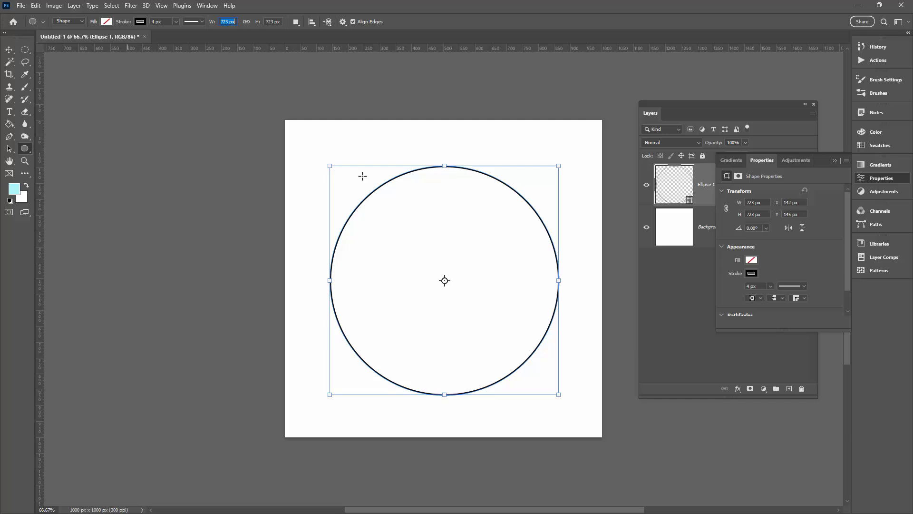
mouse_move(351, 168)
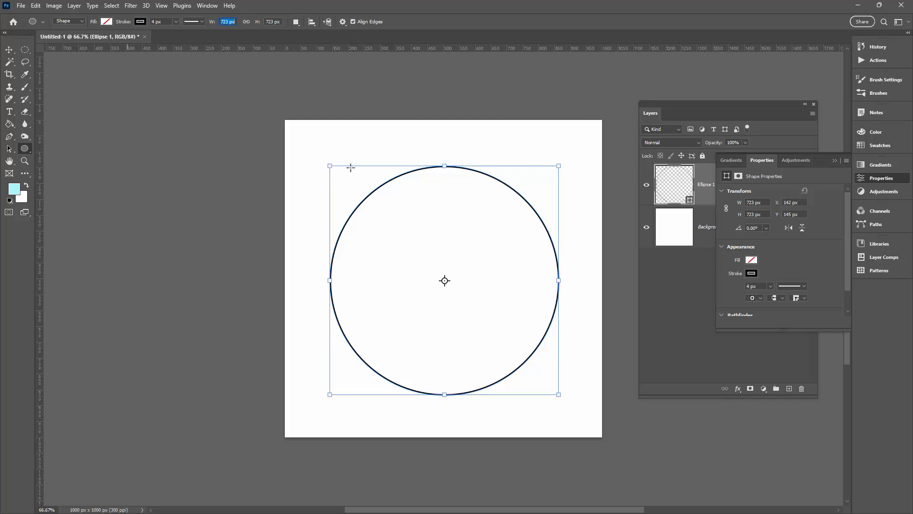
mouse_move(381, 187)
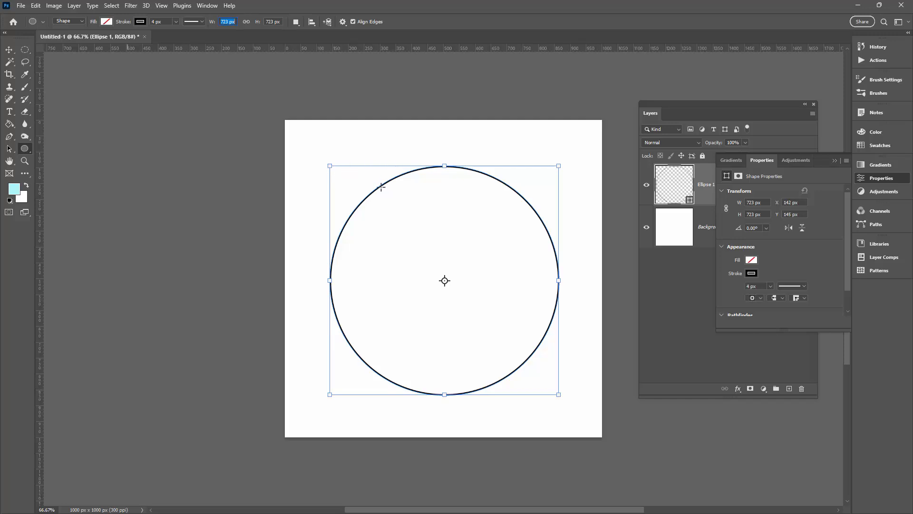
mouse_move(396, 216)
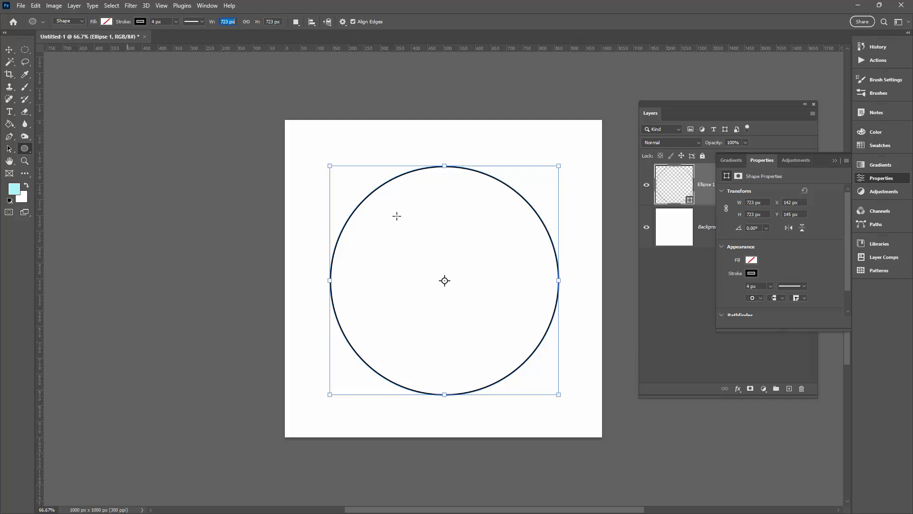
mouse_move(388, 170)
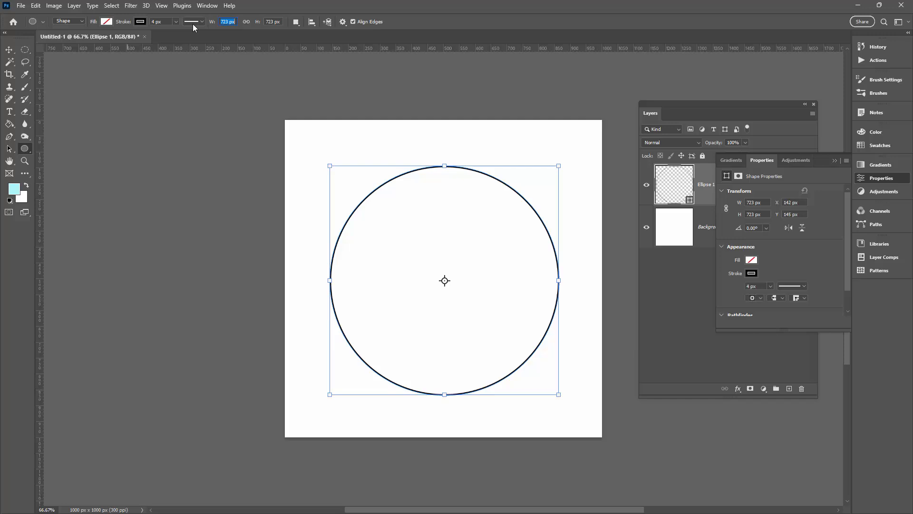
mouse_move(344, 220)
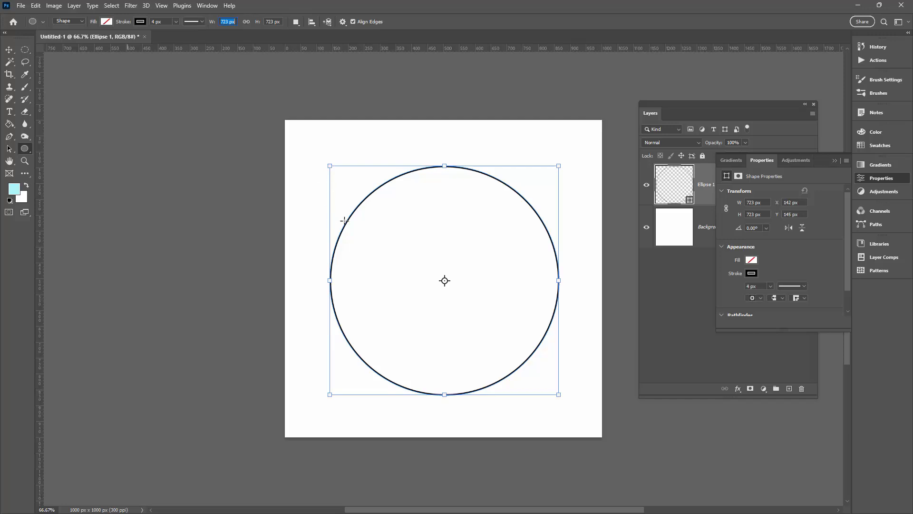
- Check the stroke style options and activate the Path Selection Tool on the circle
click(192, 21)
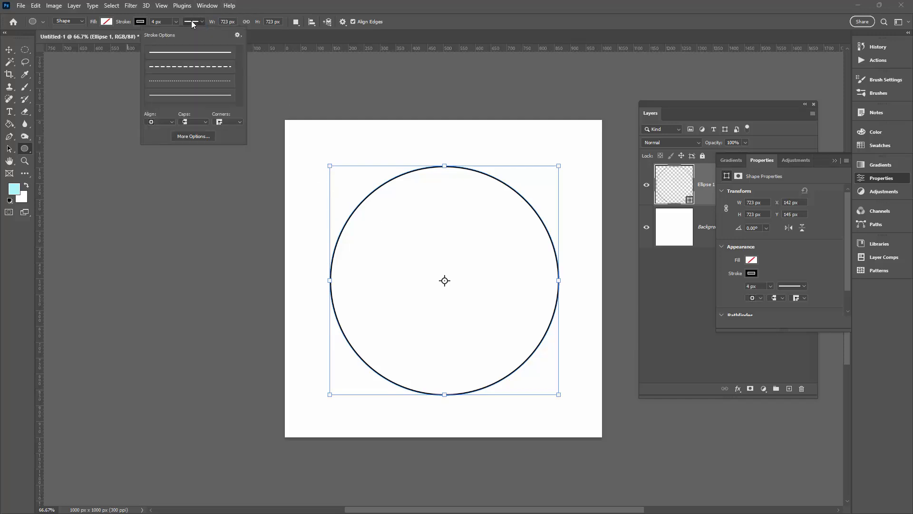
click(189, 52)
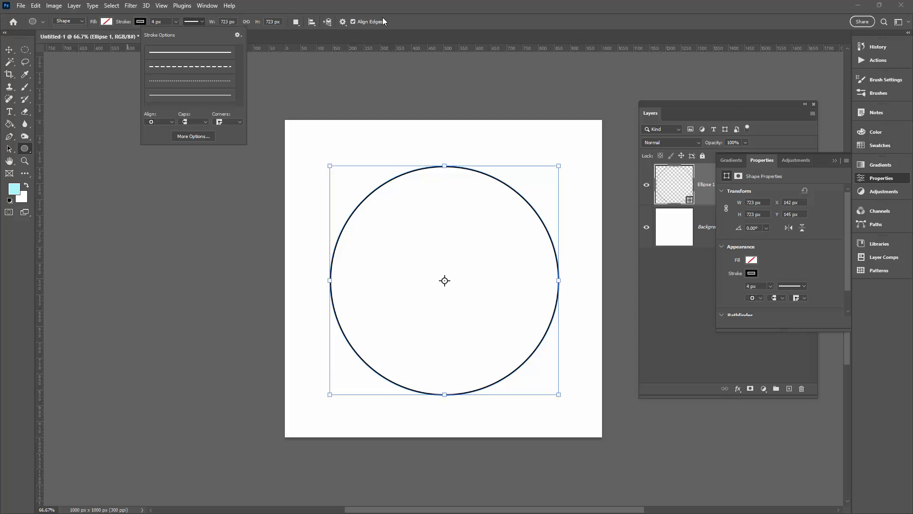
click(9, 50)
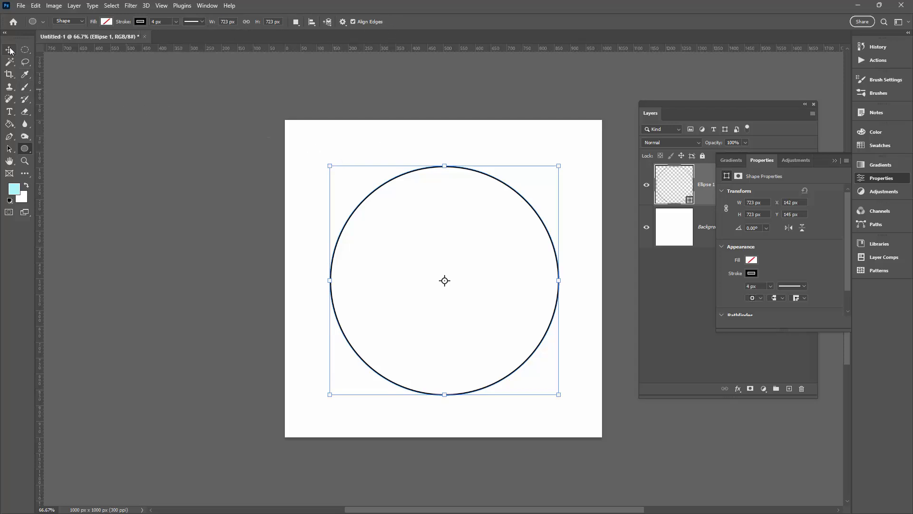
click(8, 50)
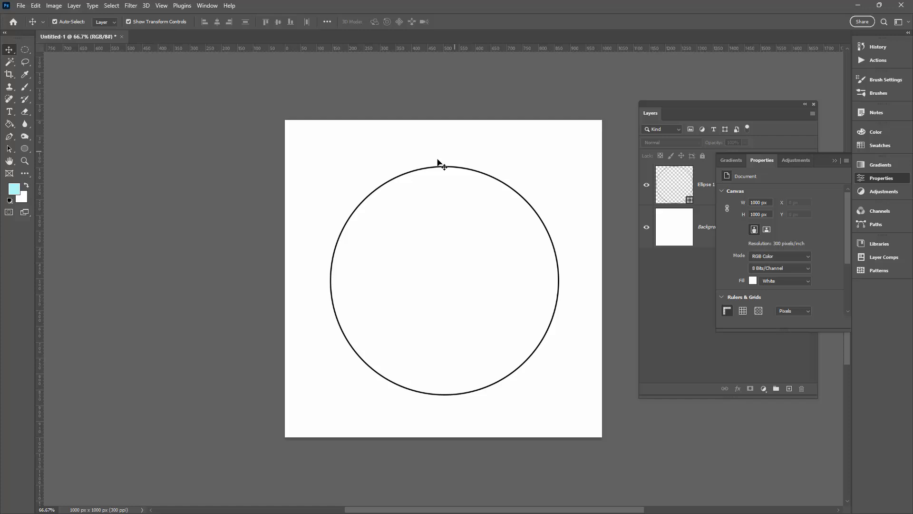
mouse_move(372, 176)
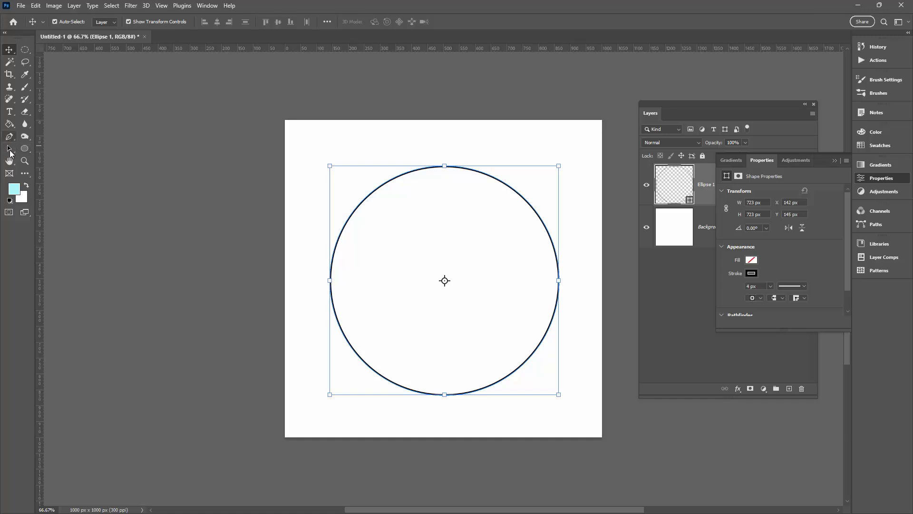
mouse_move(9, 149)
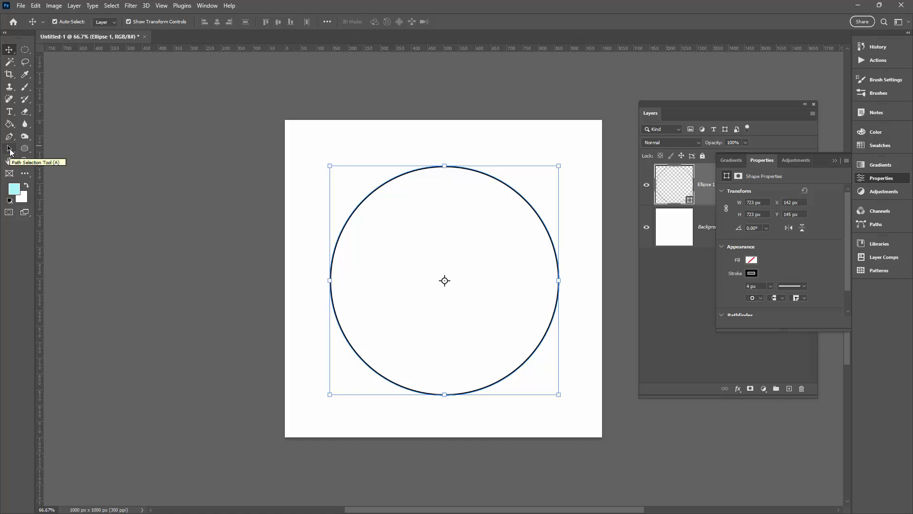
click(9, 148)
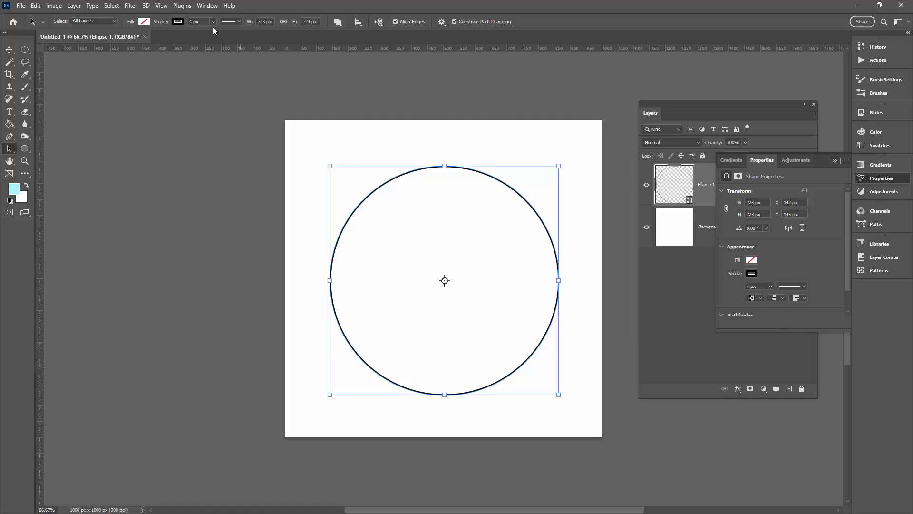
- Make the circle's outline dashed with rounded caps
click(231, 21)
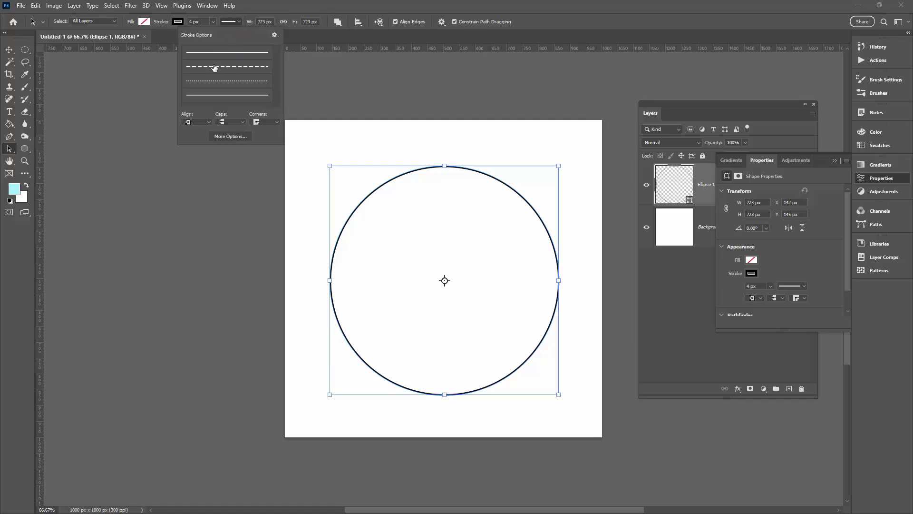
click(226, 66)
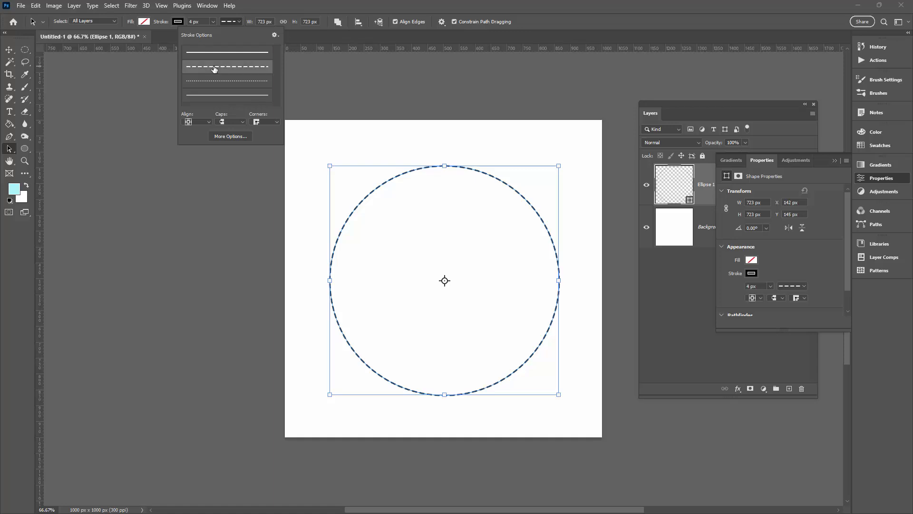
mouse_move(312, 127)
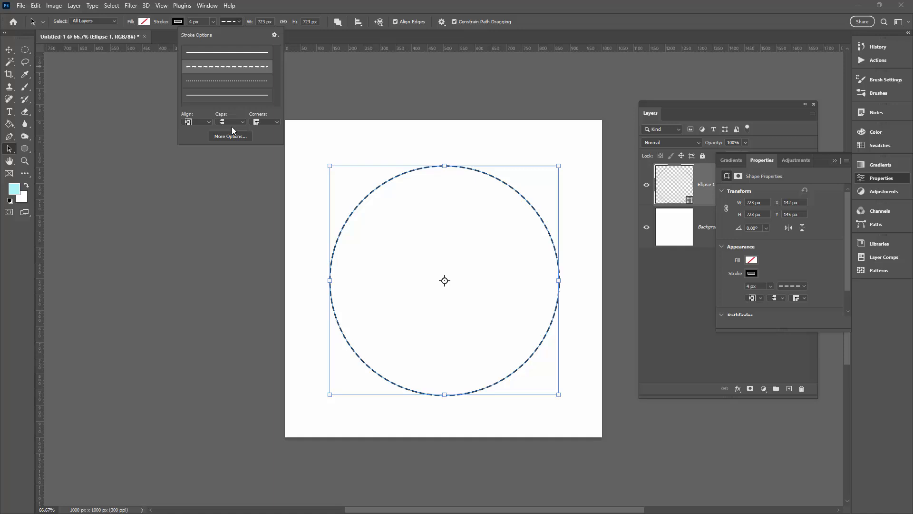
mouse_move(285, 160)
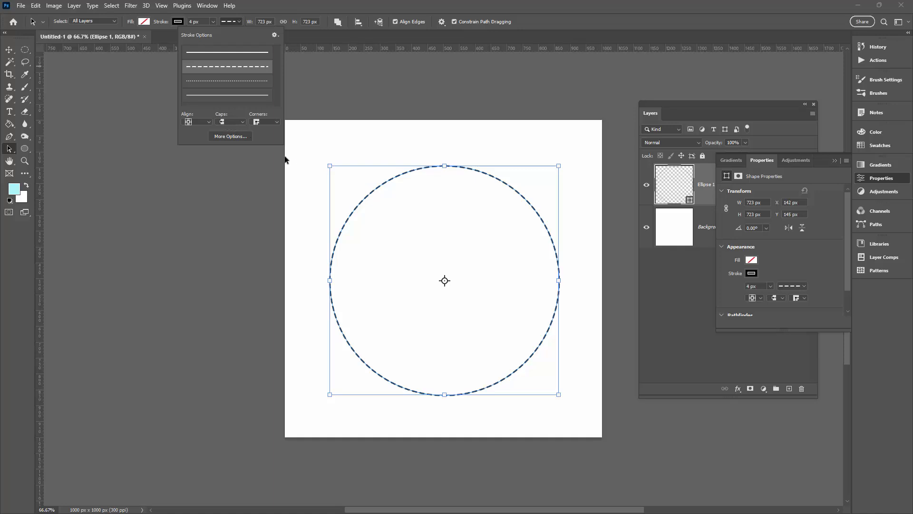
click(229, 121)
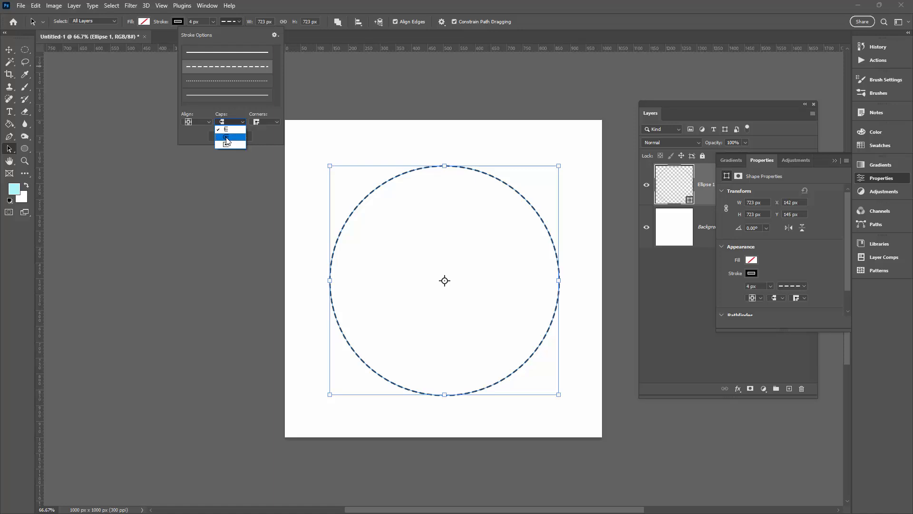
click(226, 138)
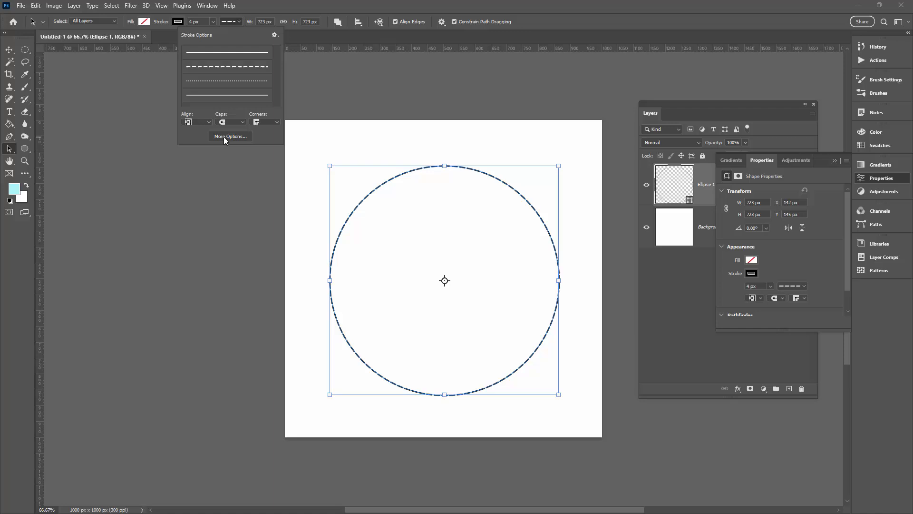
- Set a custom dash gap of 5 with dash 4 and apply it
click(230, 136)
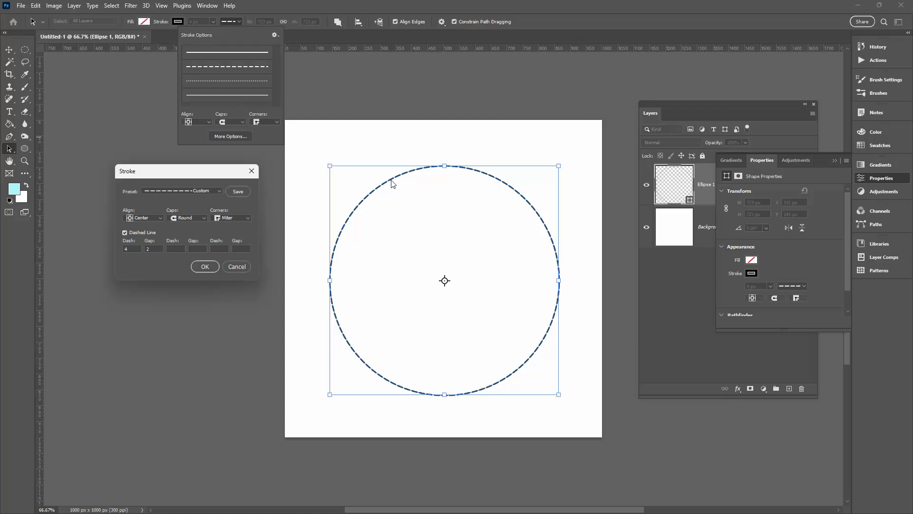
mouse_move(373, 197)
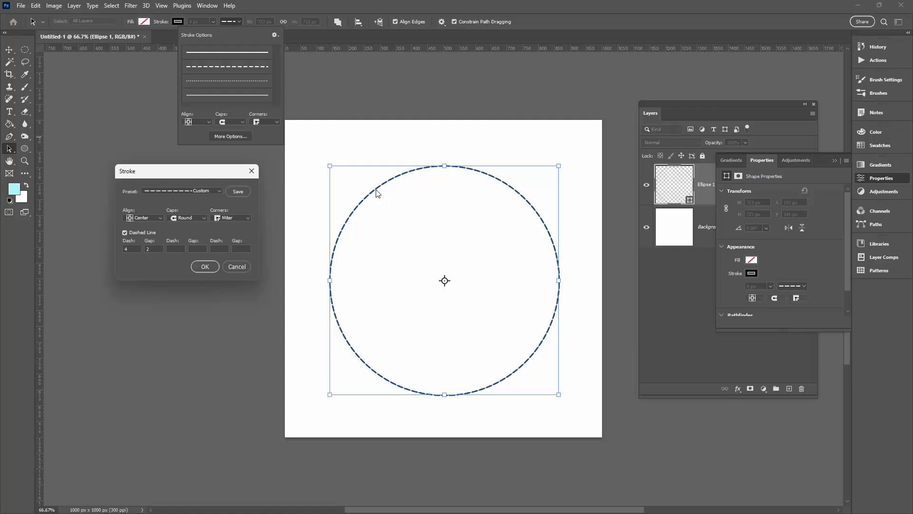
click(154, 249)
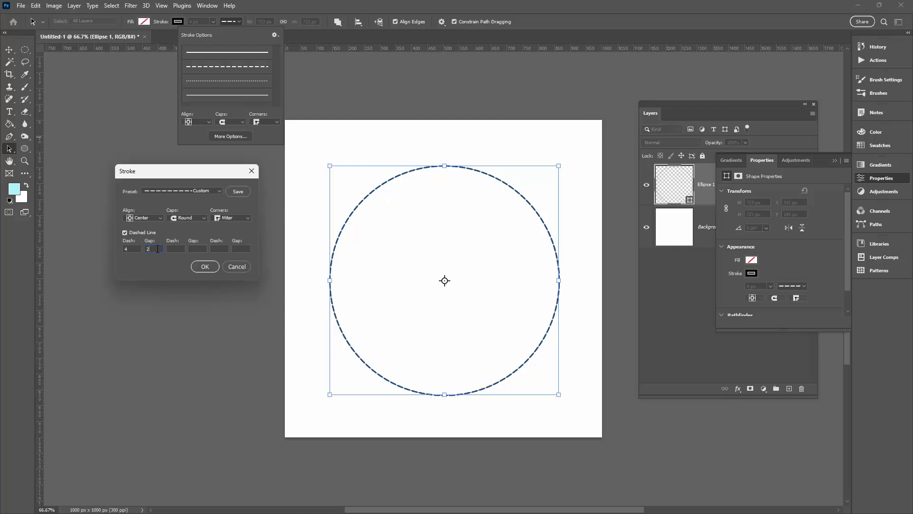
mouse_move(158, 248)
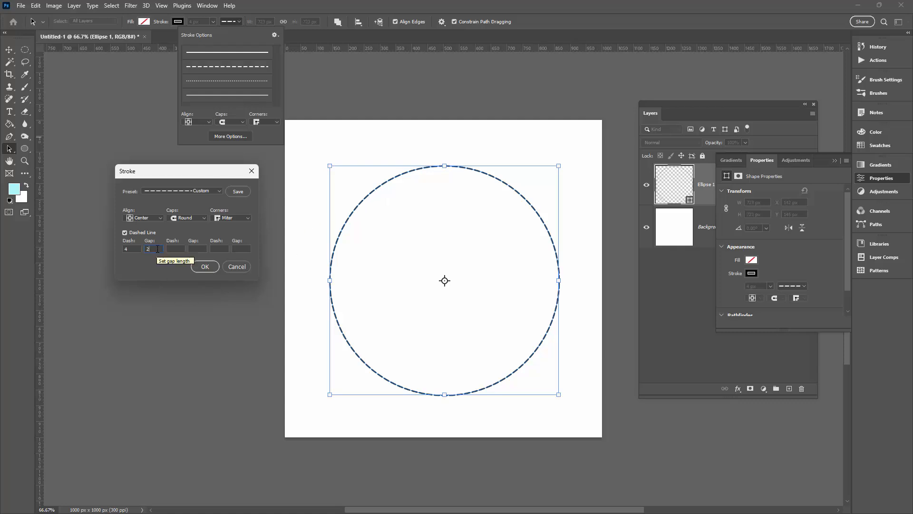
text(5)
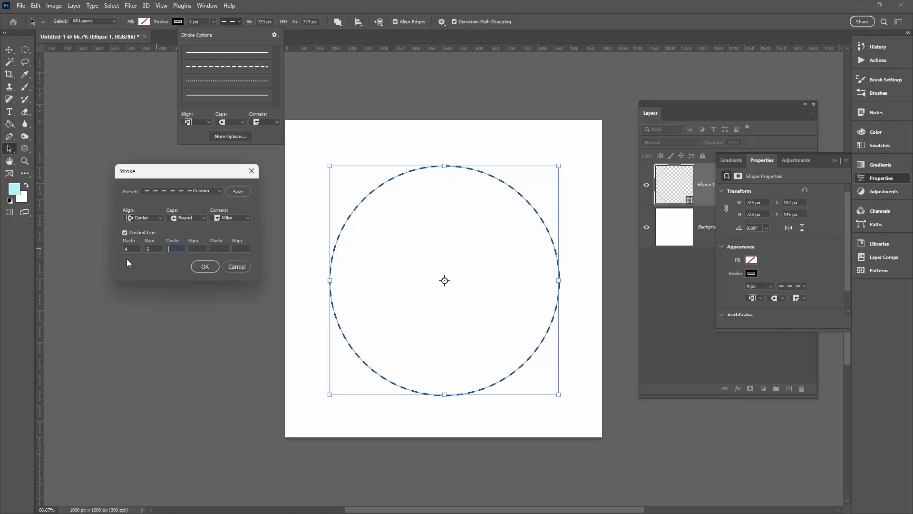
click(131, 248)
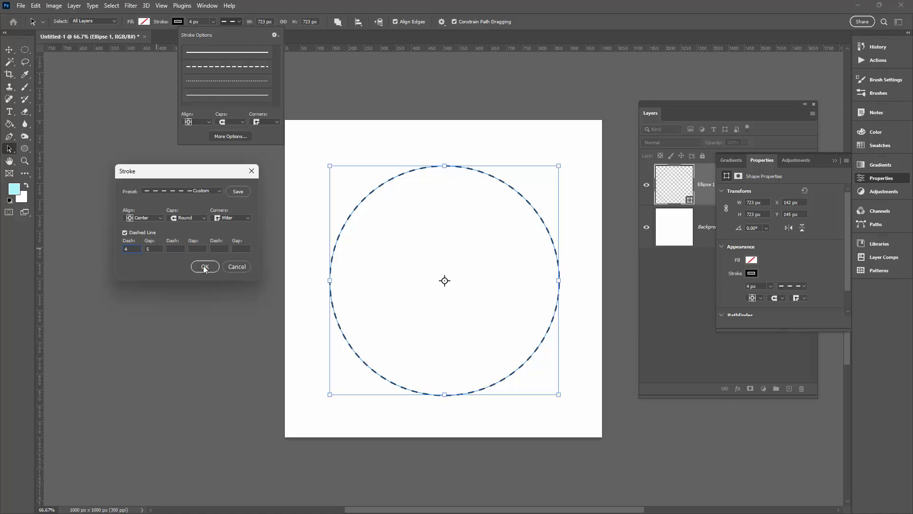
click(204, 267)
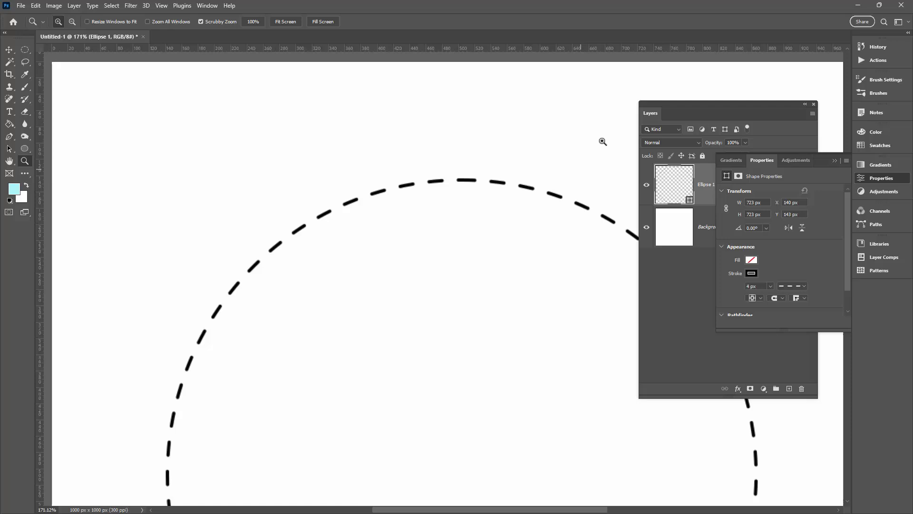
mouse_move(834, 161)
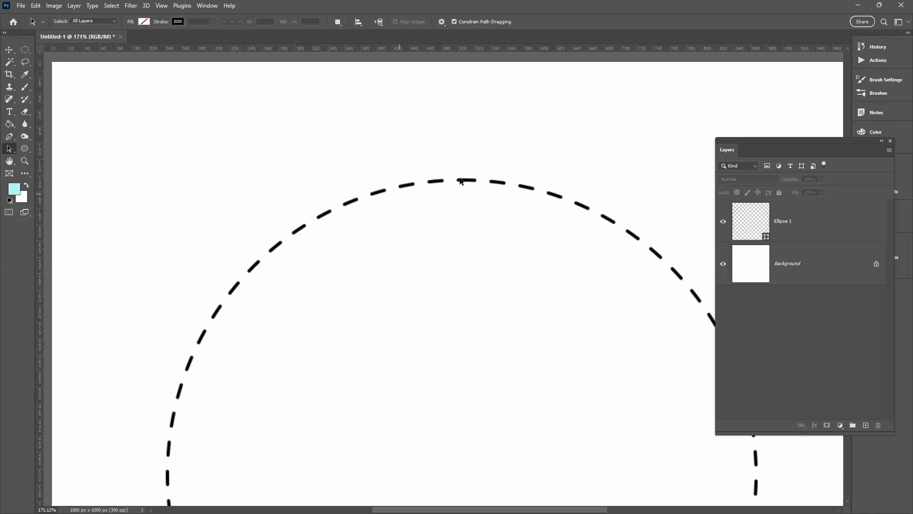
mouse_move(351, 182)
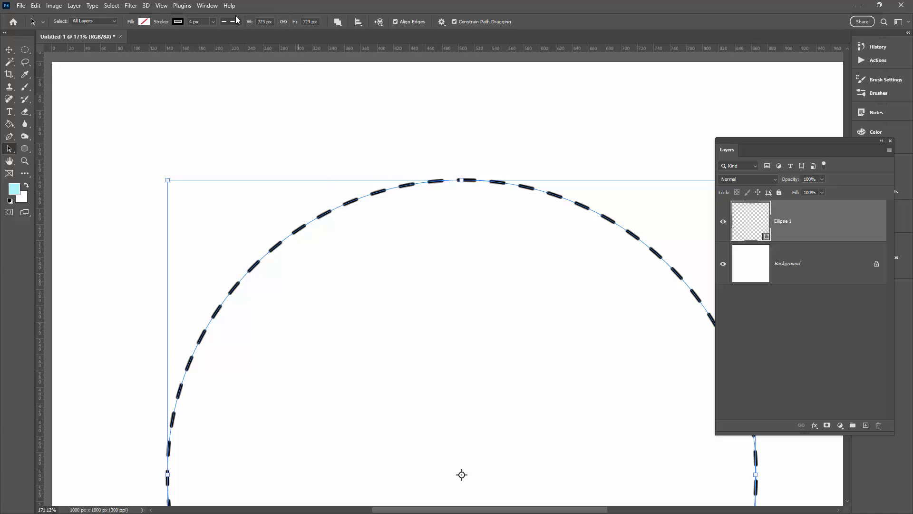
- Fine-tune the dash gap from 4.99 to 5.01 so the top seam joins evenly
click(228, 21)
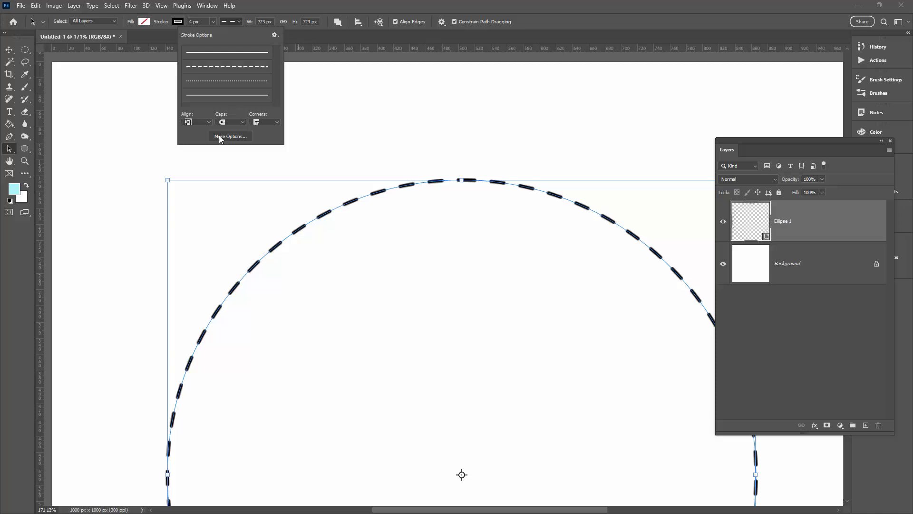
click(230, 135)
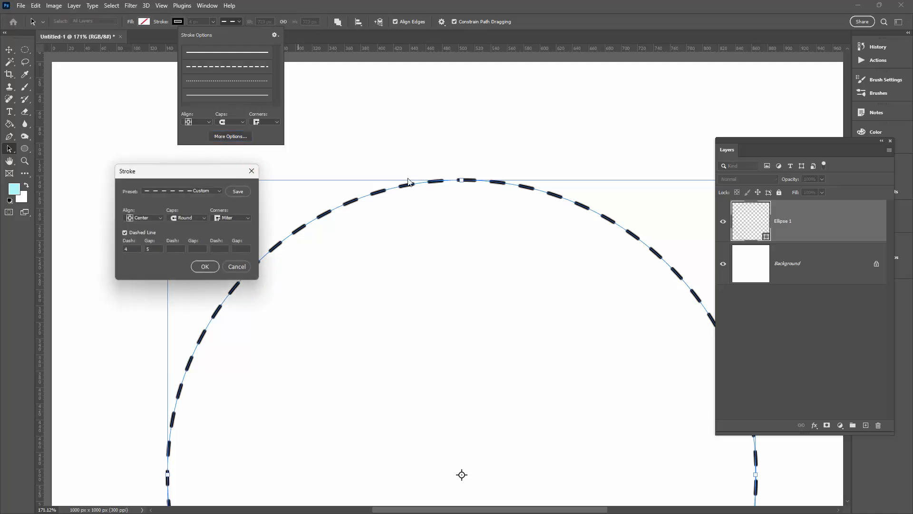
click(154, 249)
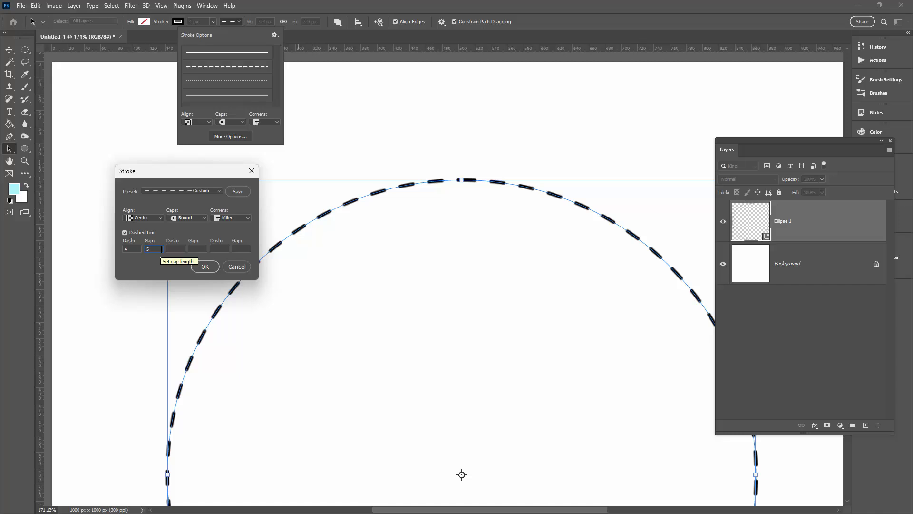
text(4.99)
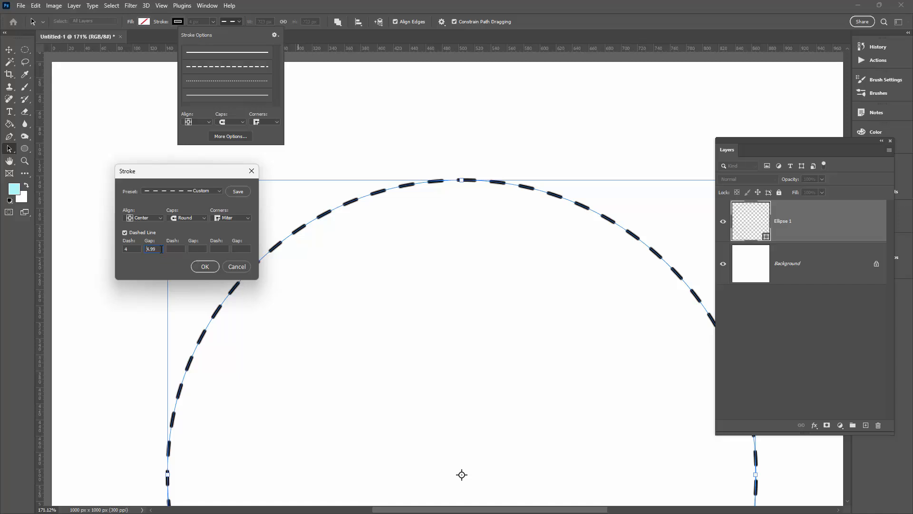
triple_click(151, 249)
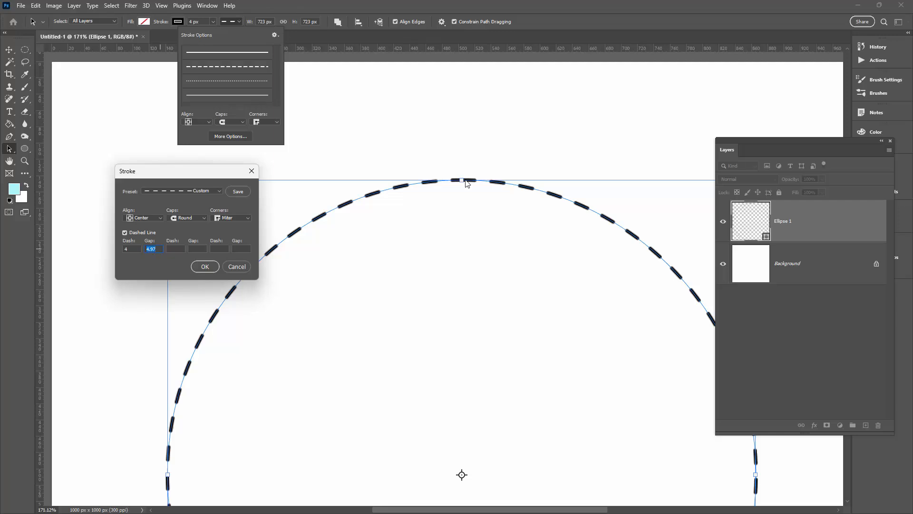
text(4.99)
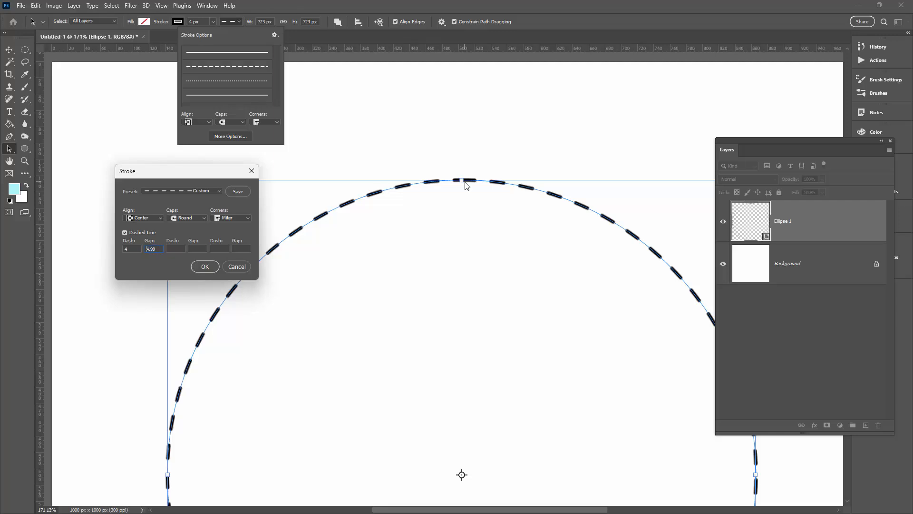
text(5.01)
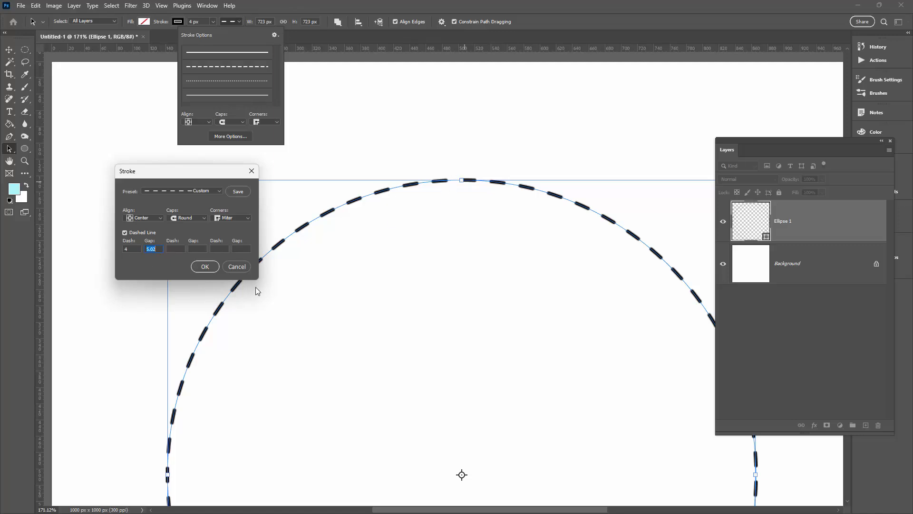
mouse_move(335, 264)
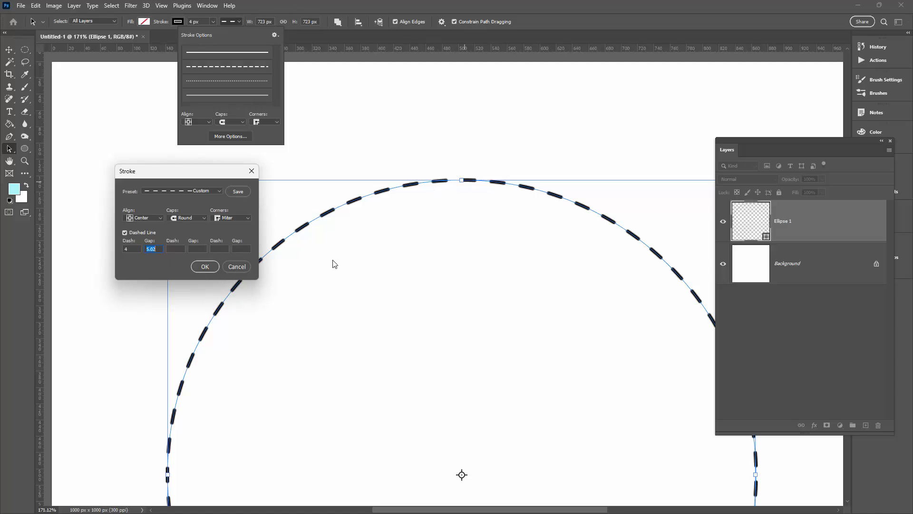
click(205, 267)
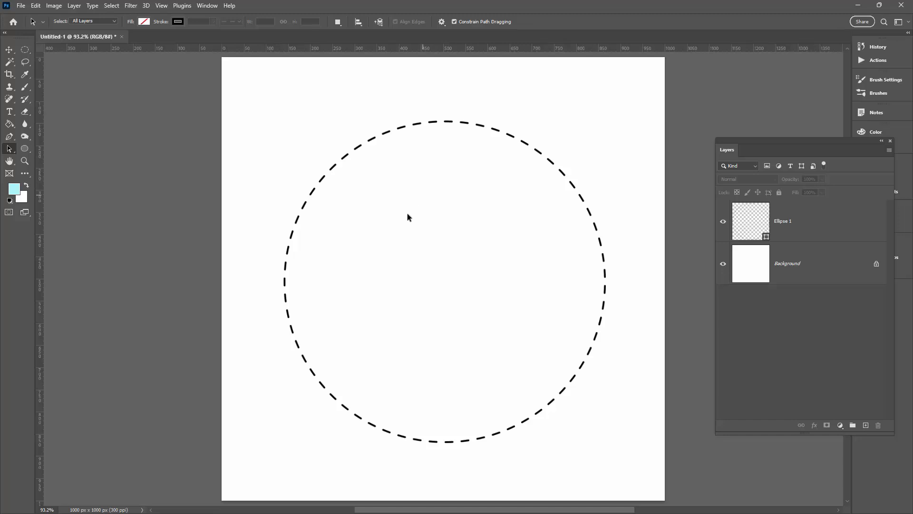
mouse_move(351, 115)
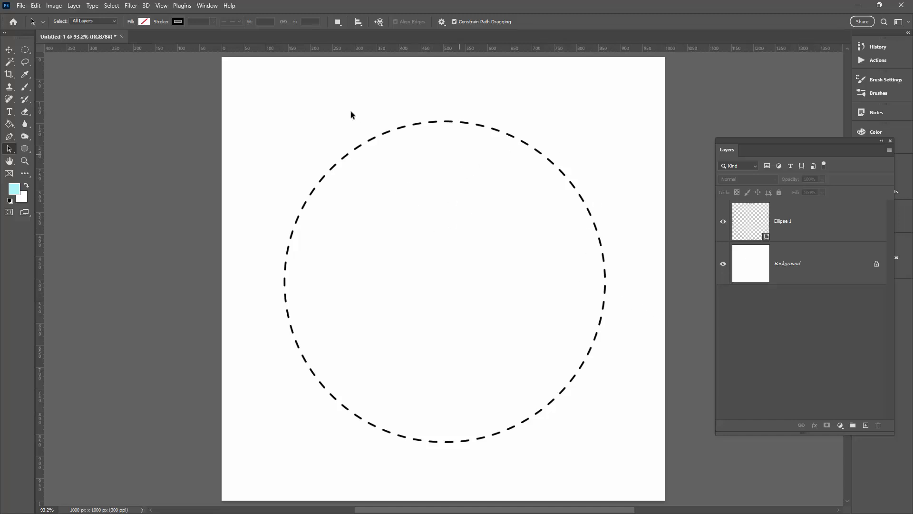
mouse_move(422, 146)
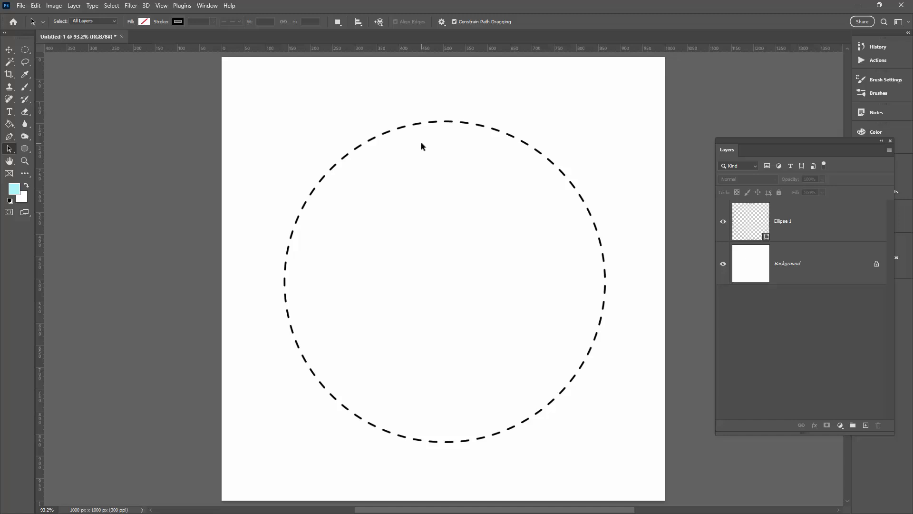
mouse_move(404, 137)
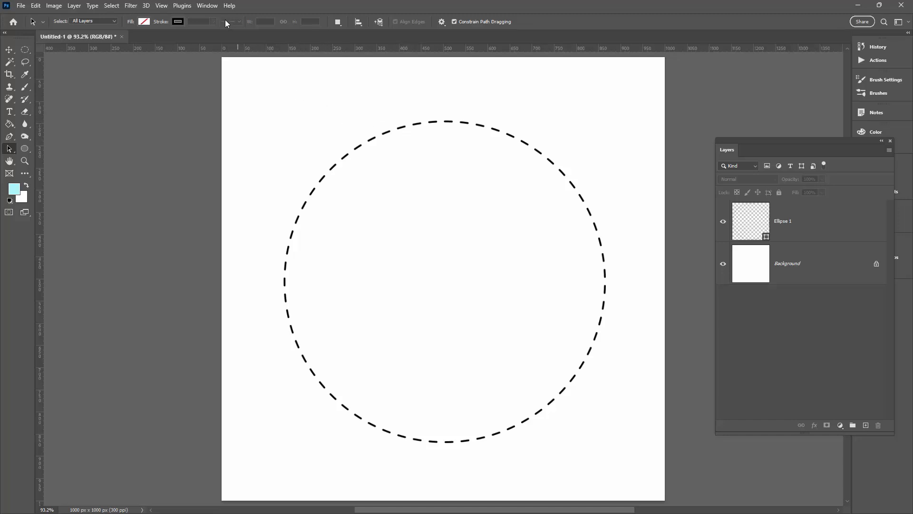
- Open the Window menu listing the available panels
click(206, 6)
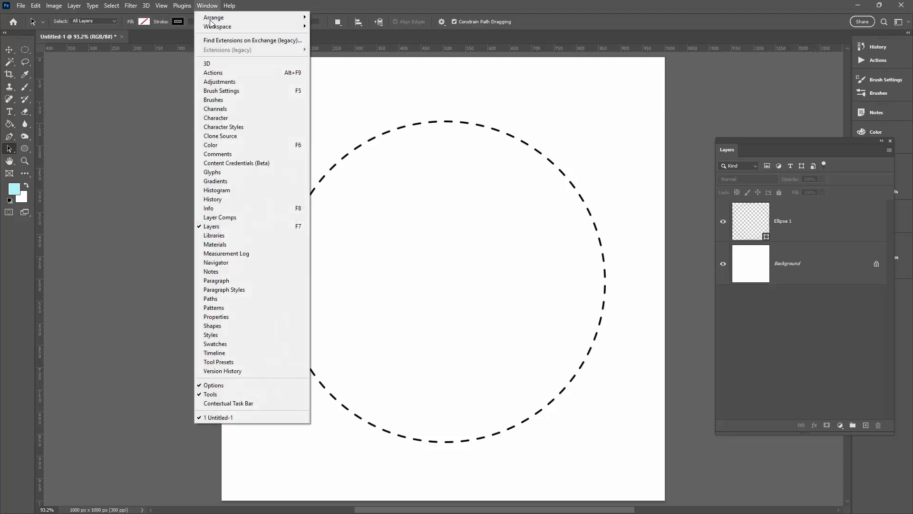
- Add Legacy Shapes and More to the Shapes panel, browse to Objects, and close it
click(212, 325)
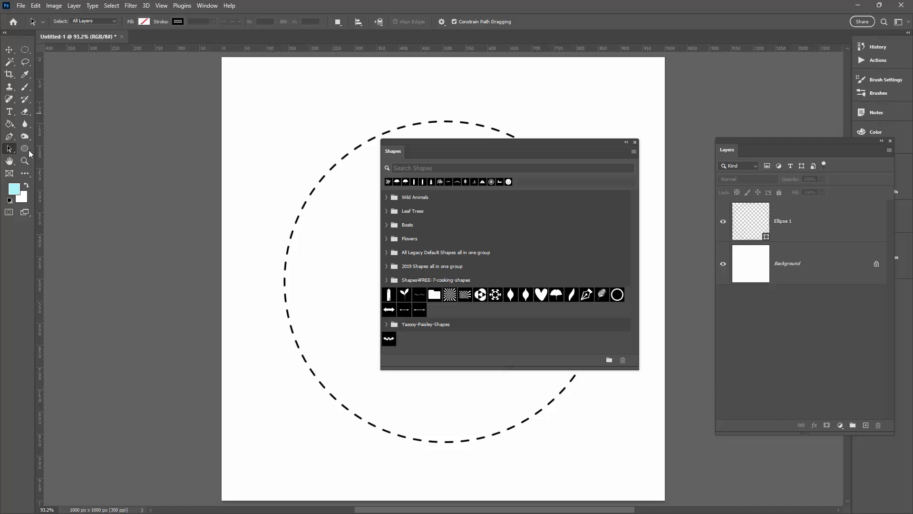
mouse_move(191, 156)
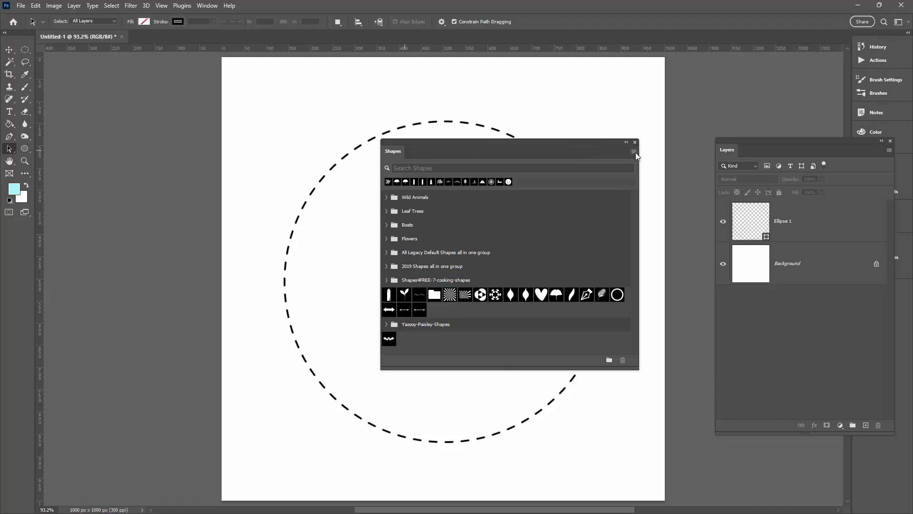
click(633, 151)
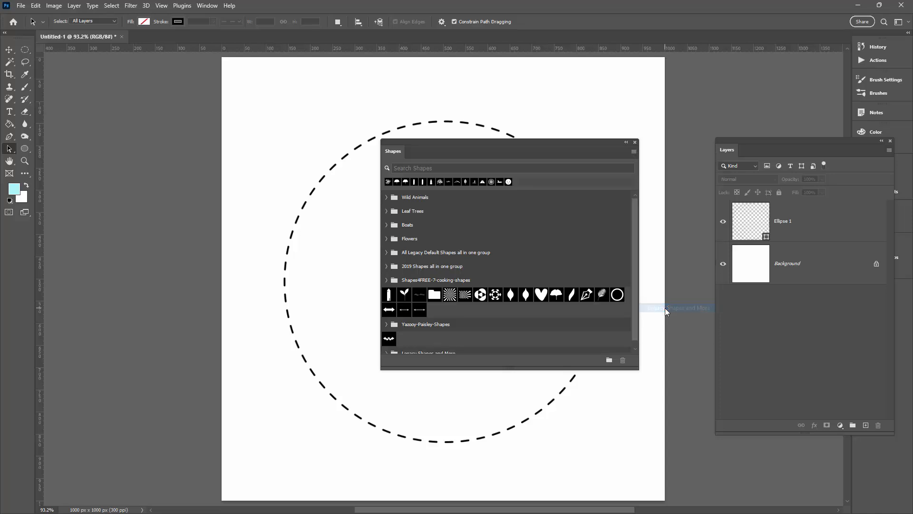
mouse_move(640, 221)
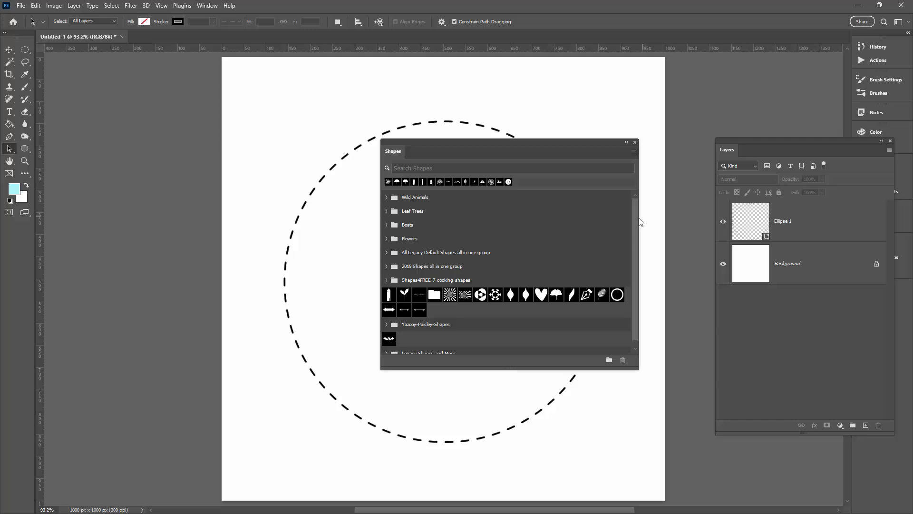
scroll(down, 3)
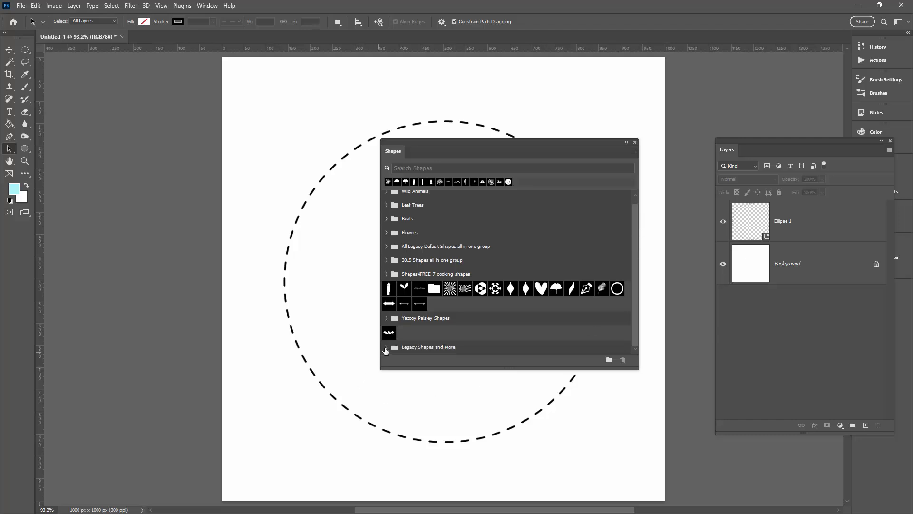
click(386, 350)
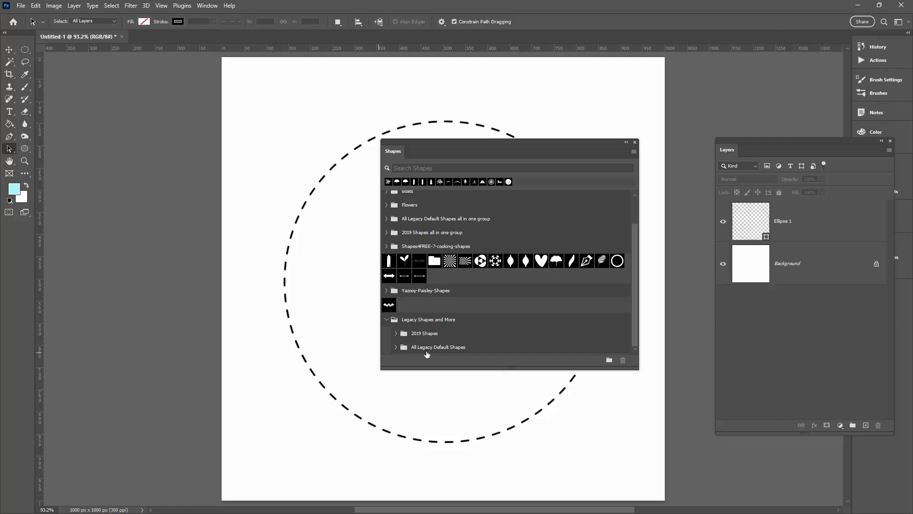
mouse_move(396, 351)
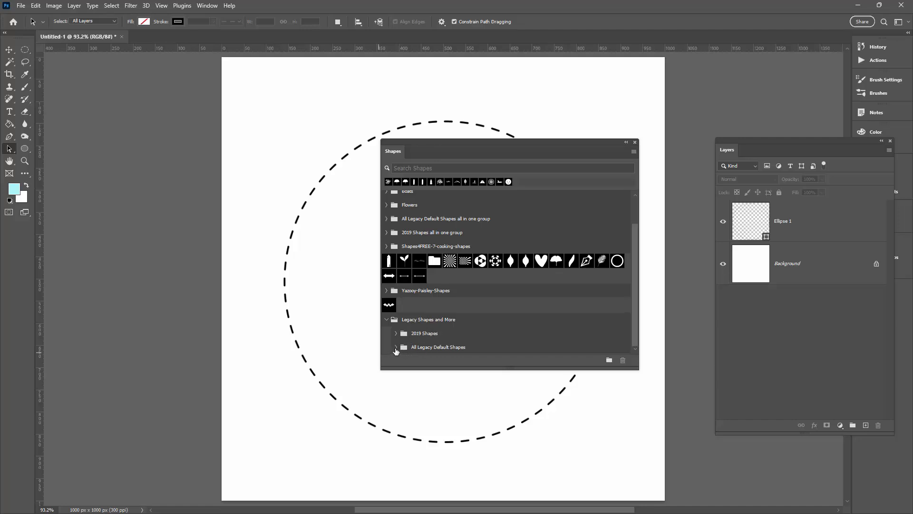
click(395, 349)
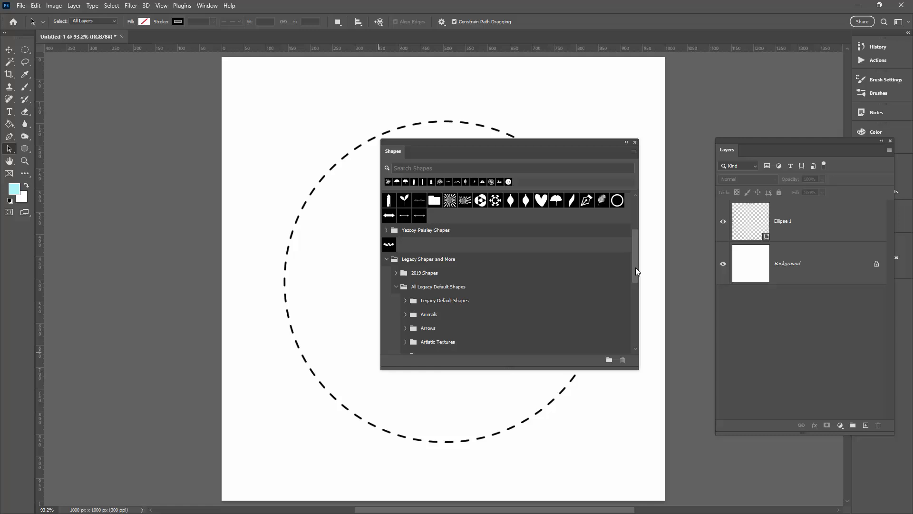
scroll(down, 3)
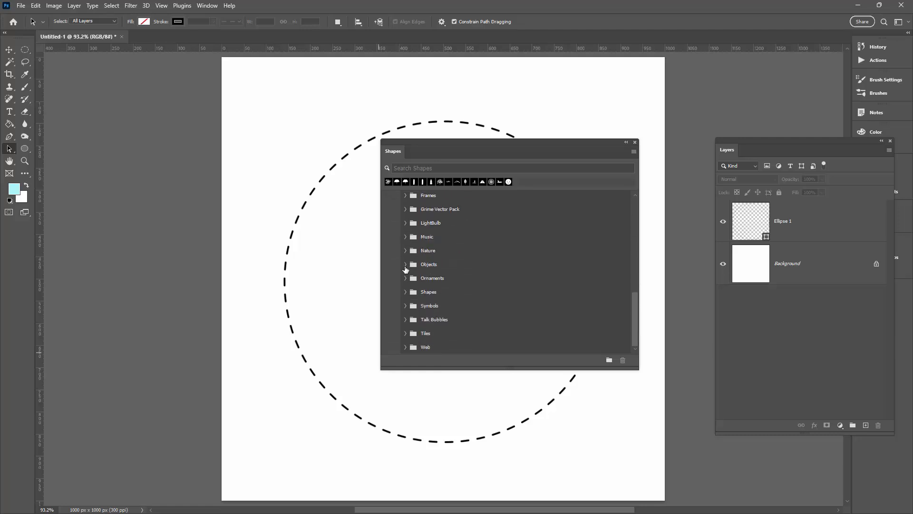
click(406, 264)
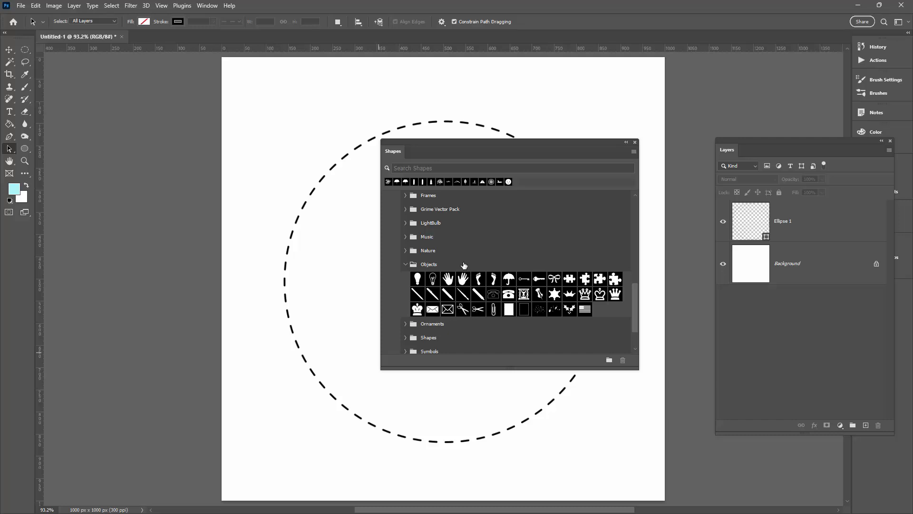
mouse_move(637, 108)
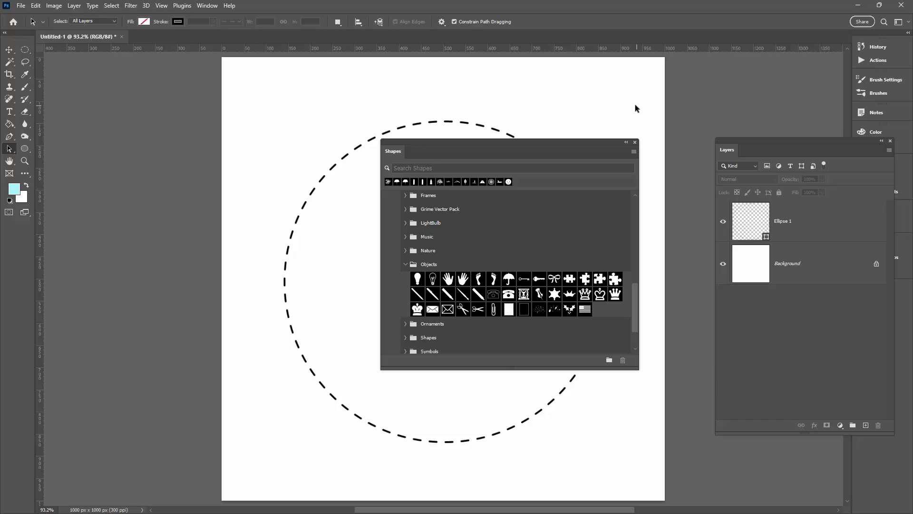
click(634, 143)
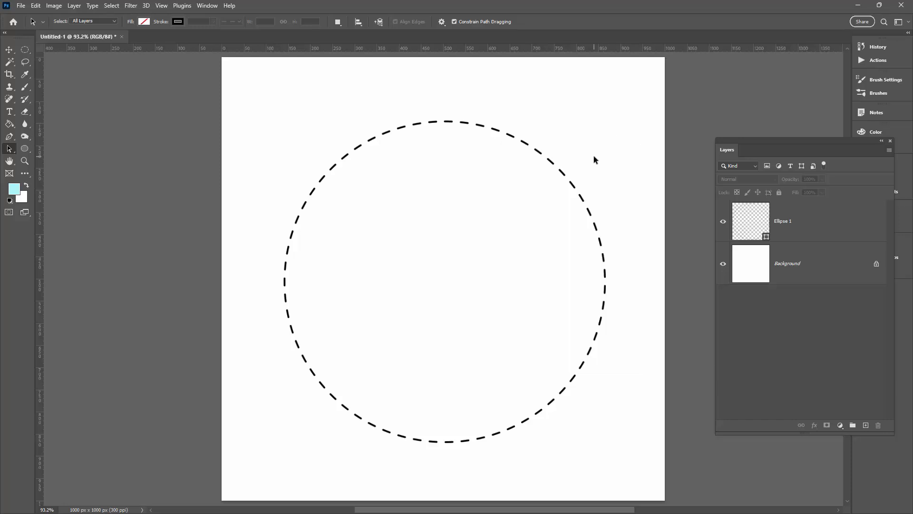
- Pick the Custom Shape Tool, add empty Layer 1, and open the Shape picker
click(25, 149)
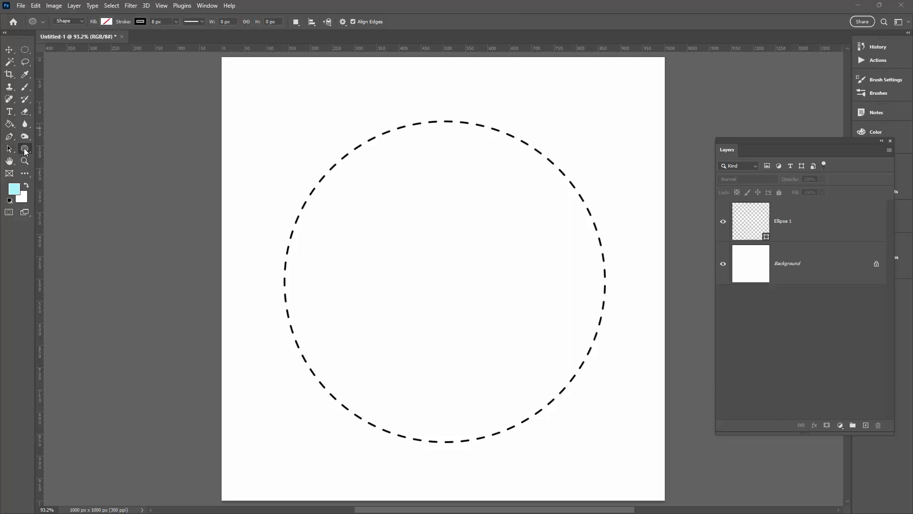
click(26, 148)
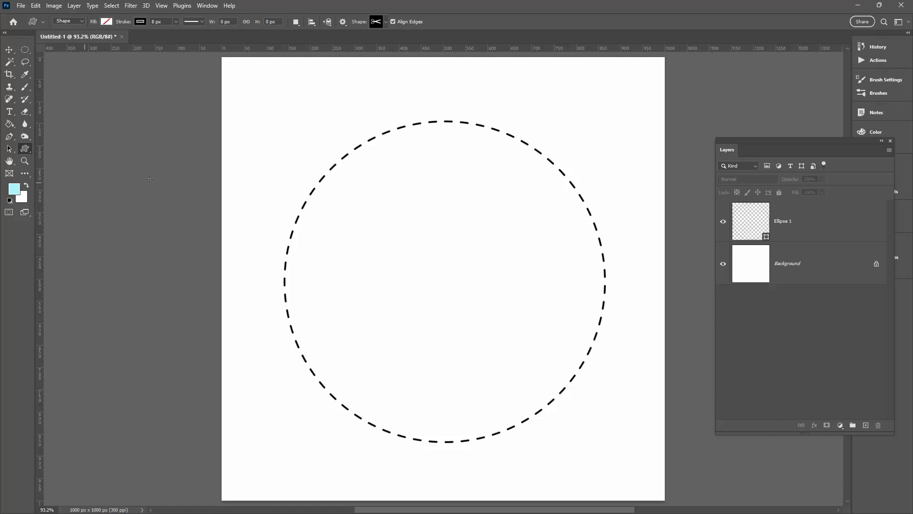
click(866, 425)
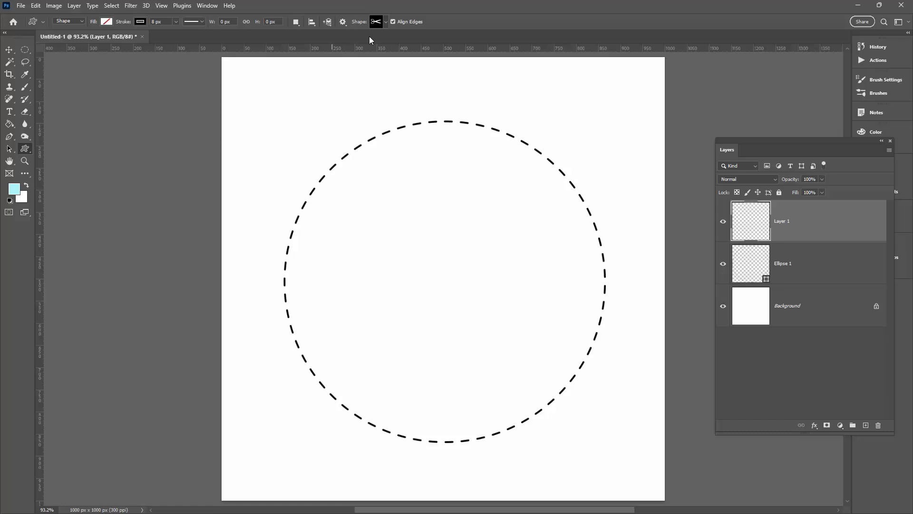
click(378, 22)
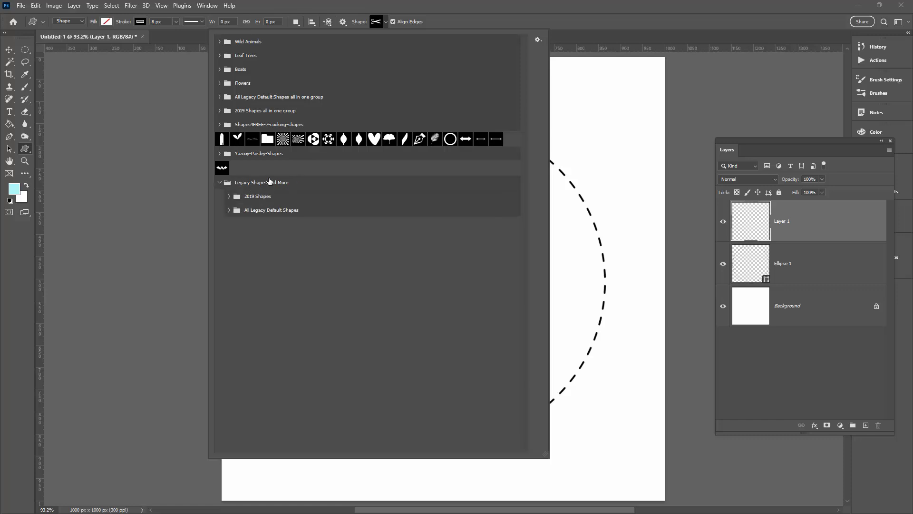
mouse_move(228, 212)
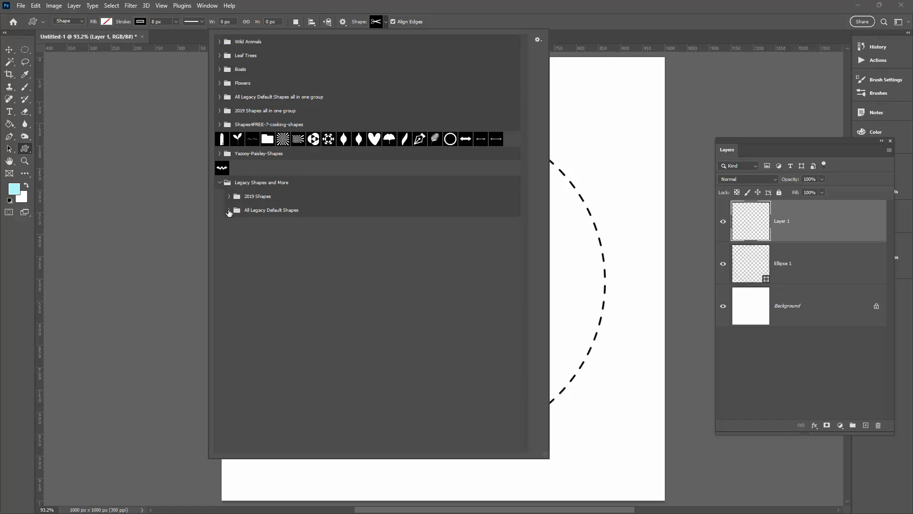
- Choose Scissors 2 from the legacy default Objects shape group
click(229, 211)
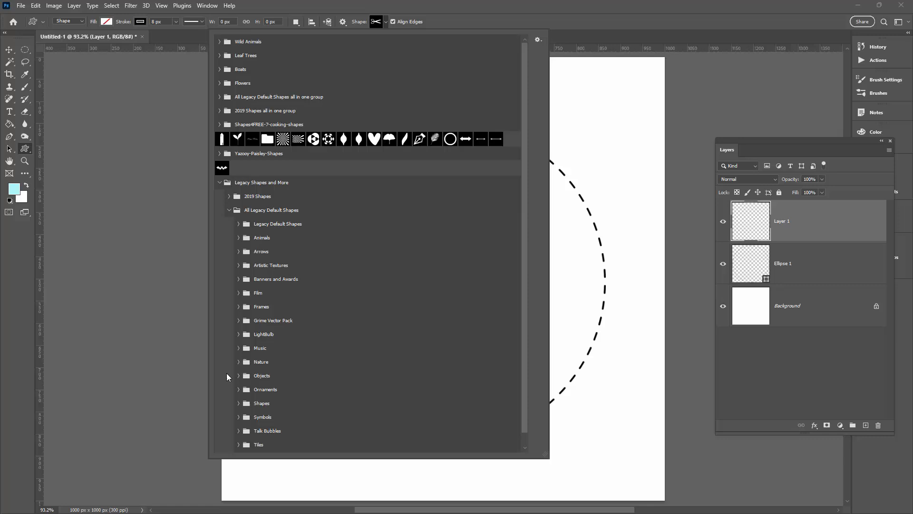
click(238, 375)
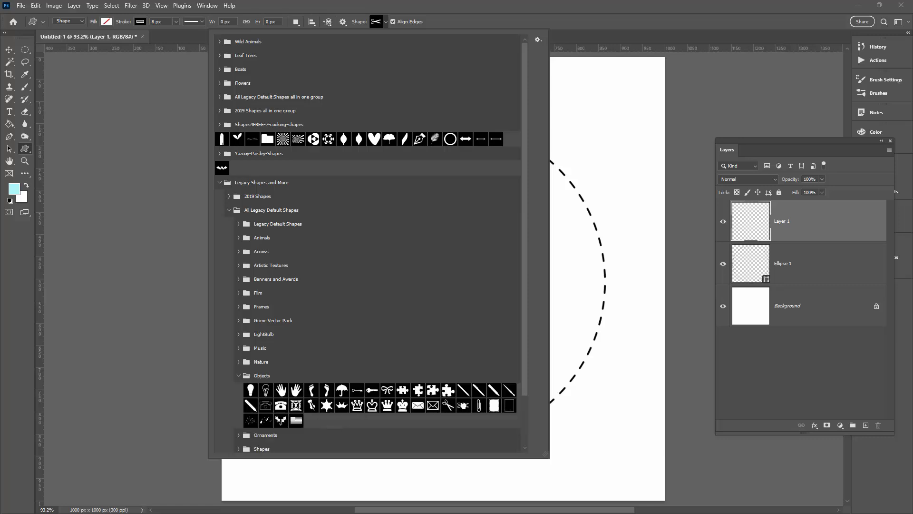
mouse_move(464, 405)
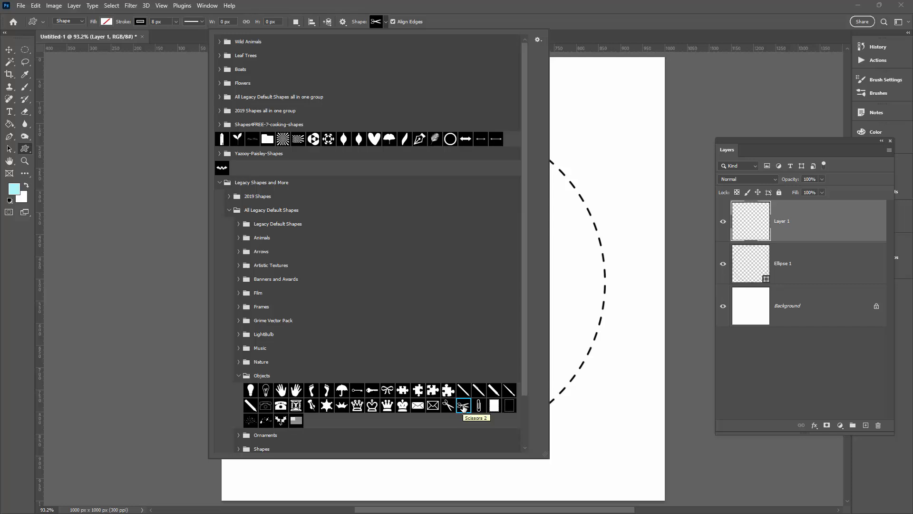
click(463, 405)
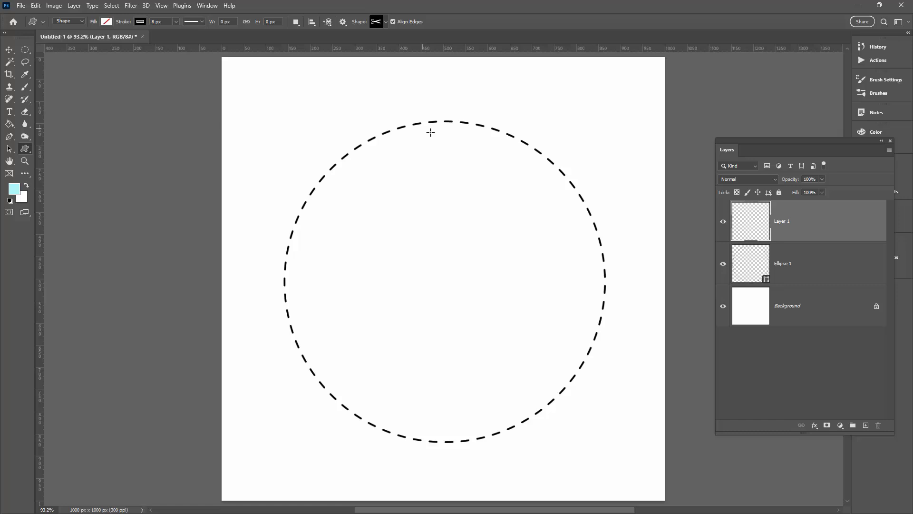
mouse_move(394, 94)
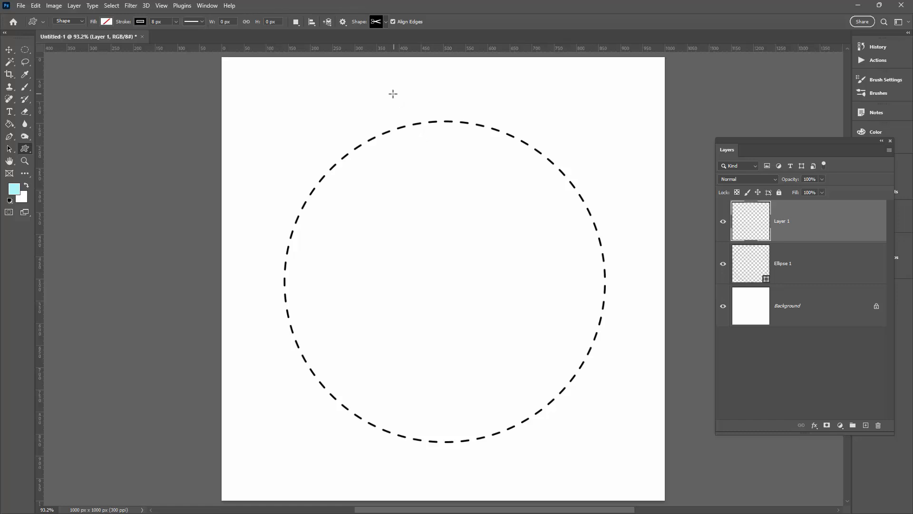
mouse_move(457, 120)
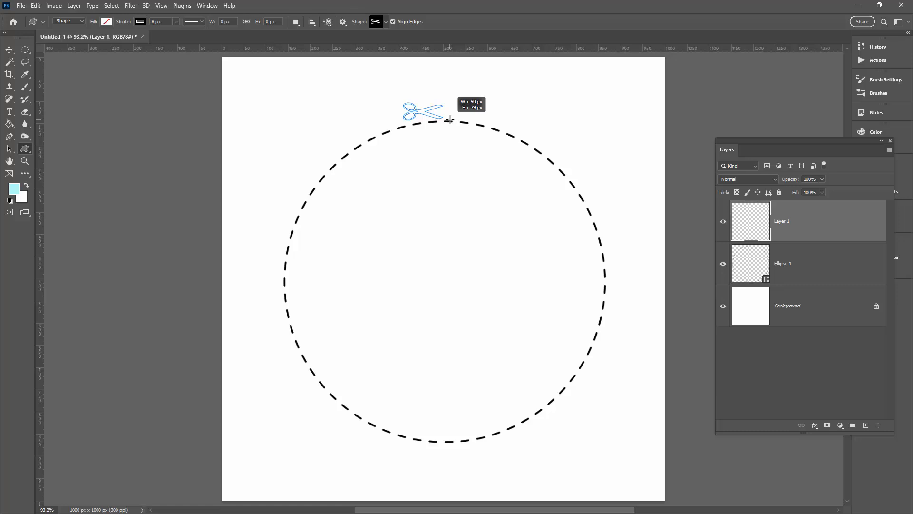
- Draw a Scissors 2 shape above the circle's top and fill it black
click(761, 160)
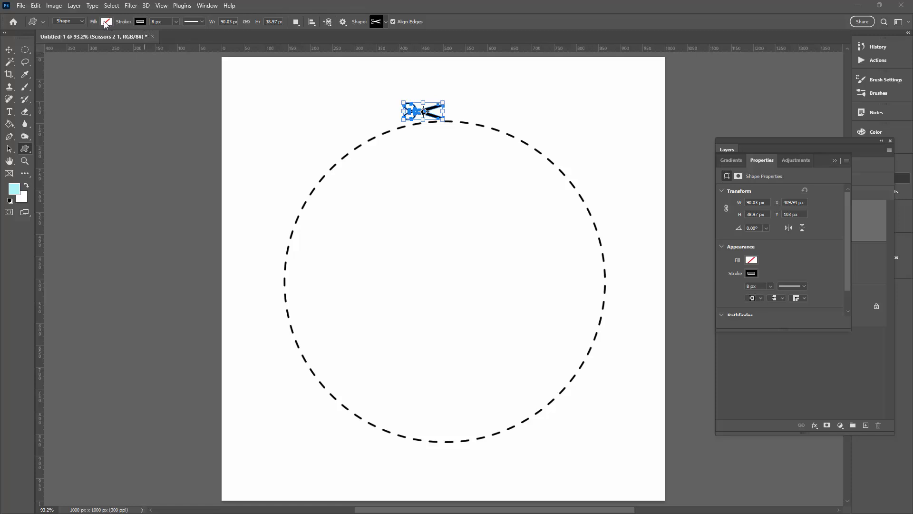
click(106, 21)
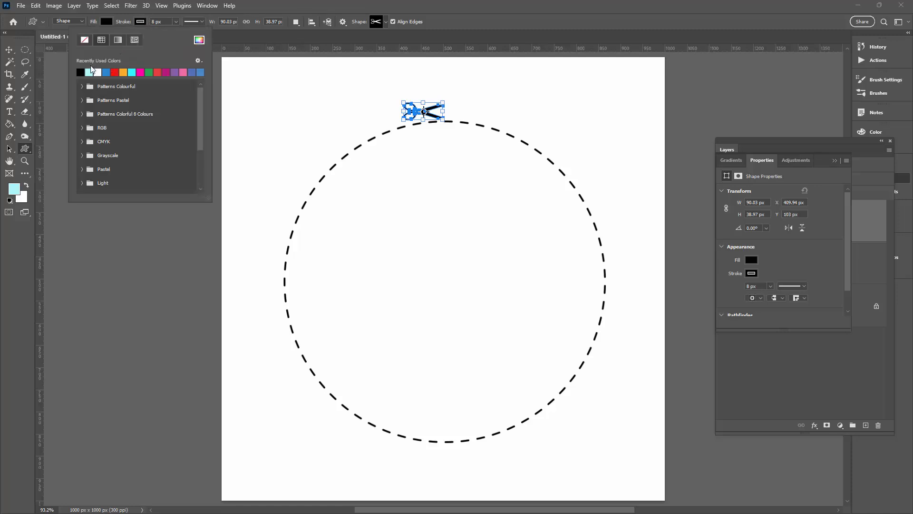
click(84, 40)
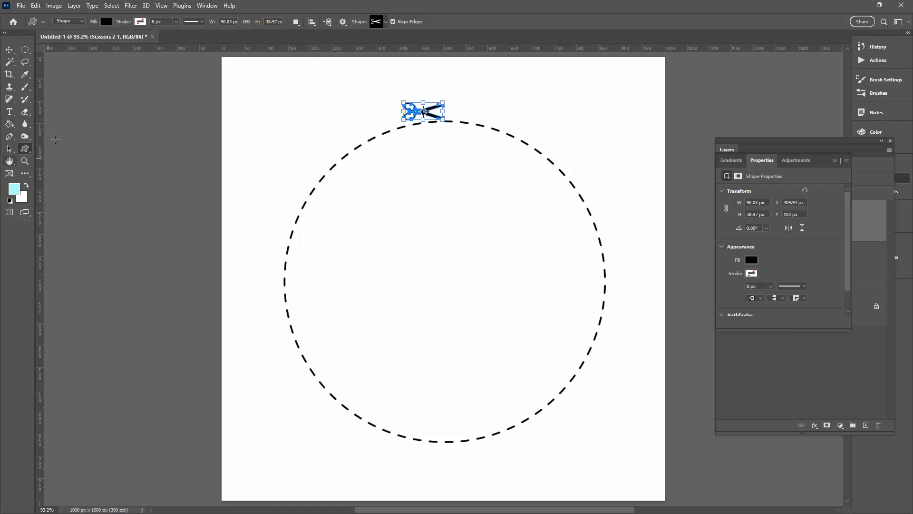
- Move the scissors onto the circle's top edge and rotate them to follow the curve
click(9, 49)
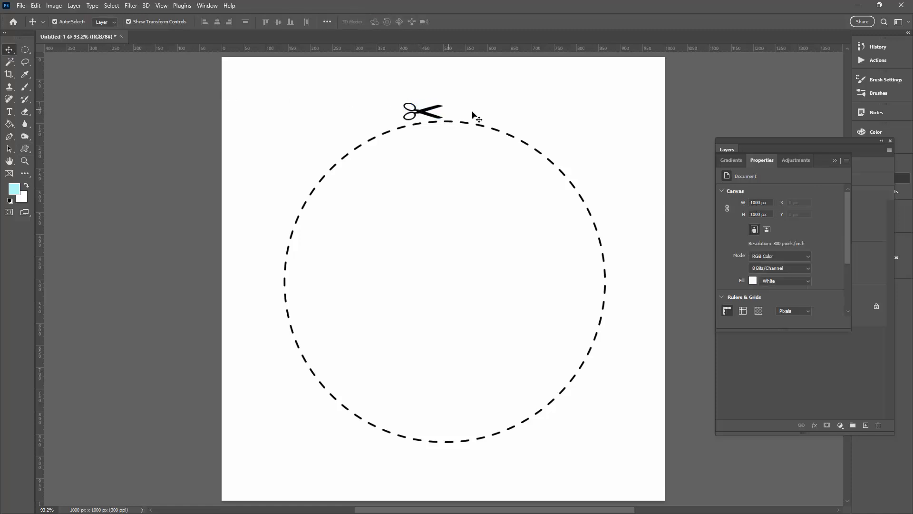
click(420, 111)
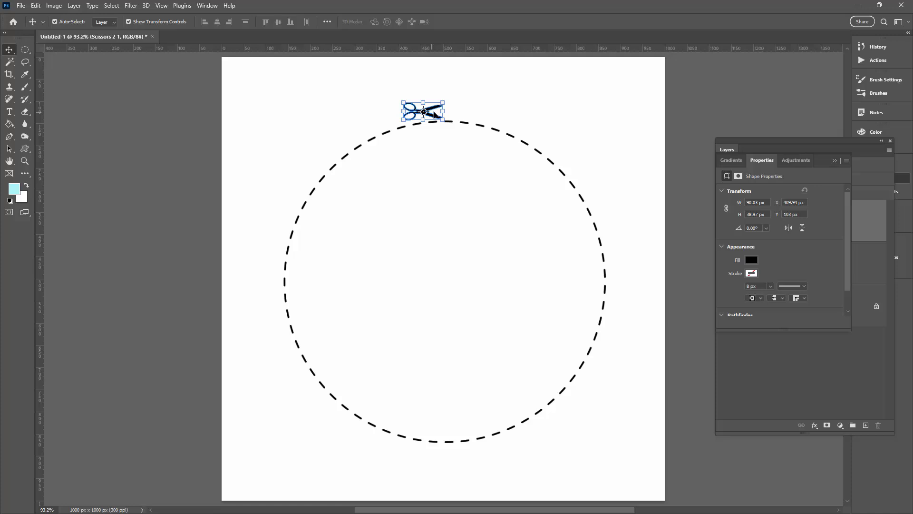
mouse_move(445, 101)
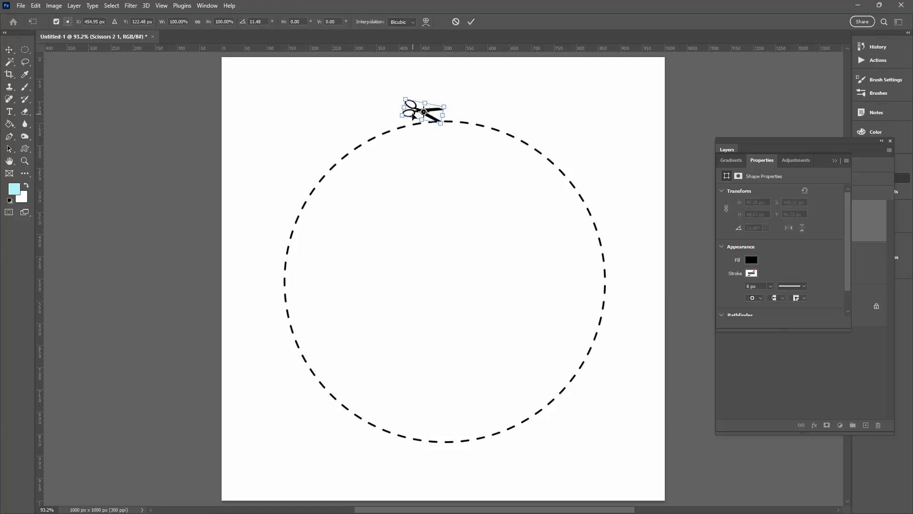
drag(423, 111, 425, 119)
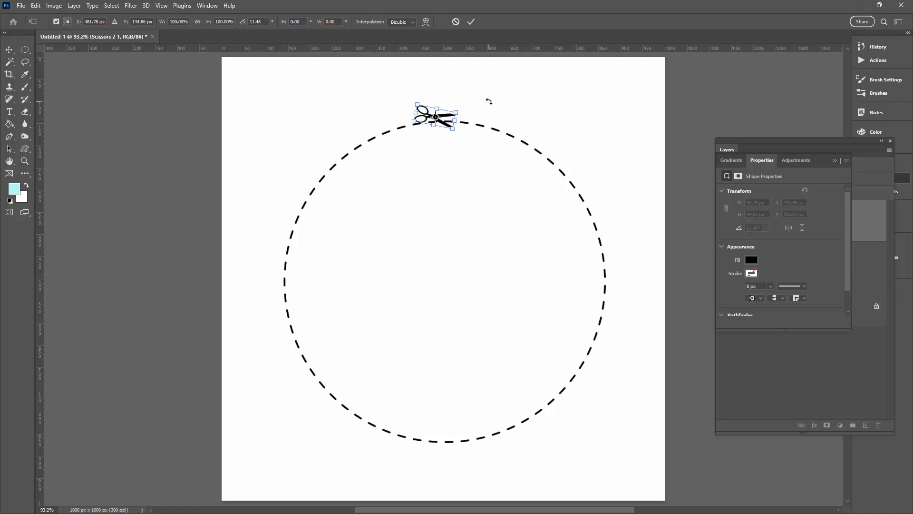
drag(434, 117, 420, 113)
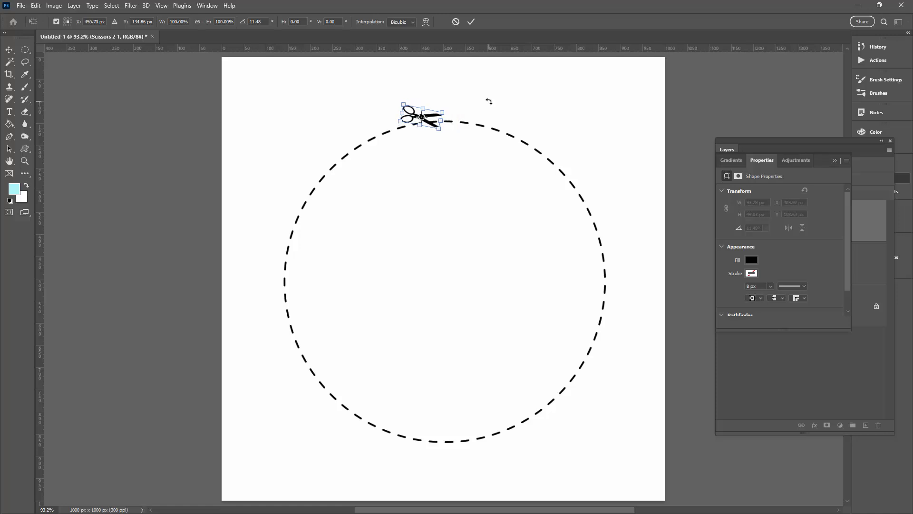
drag(421, 116, 415, 116)
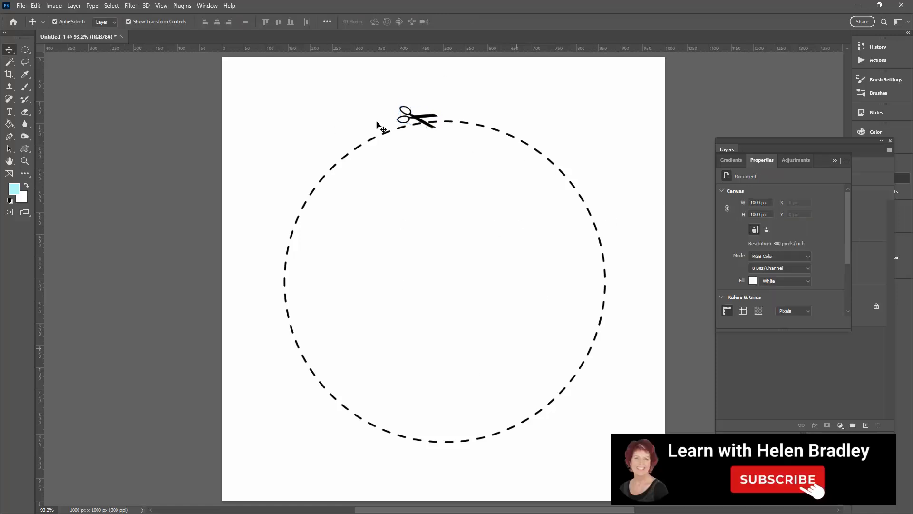
mouse_move(437, 290)
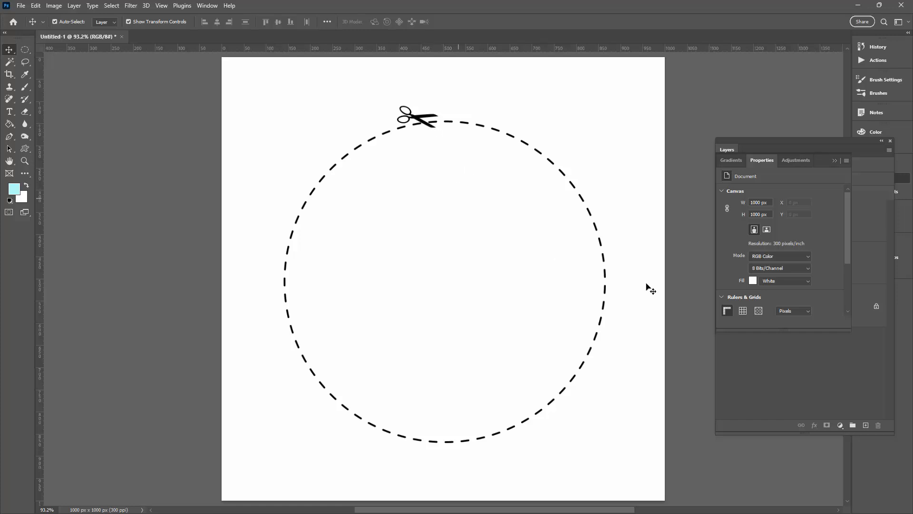
- Duplicate the dashed Ellipse 1 layer and select the original lower circle
click(727, 149)
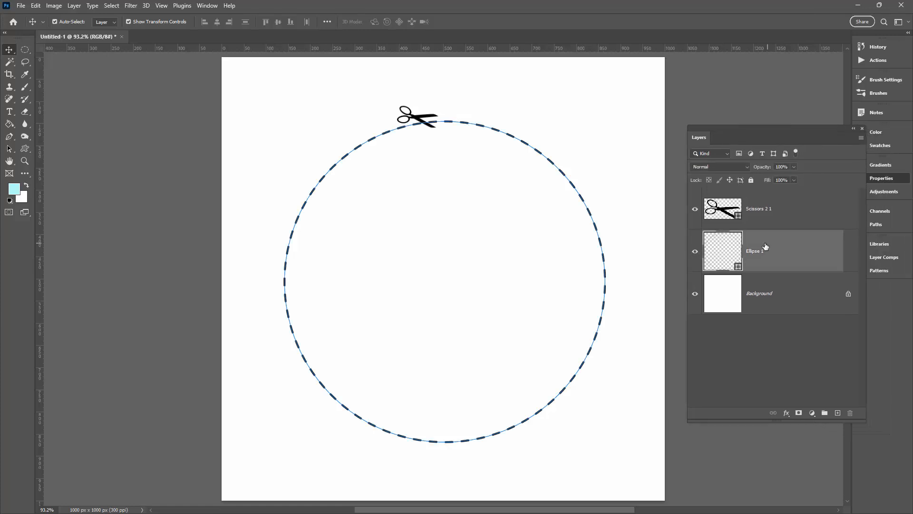
click(754, 250)
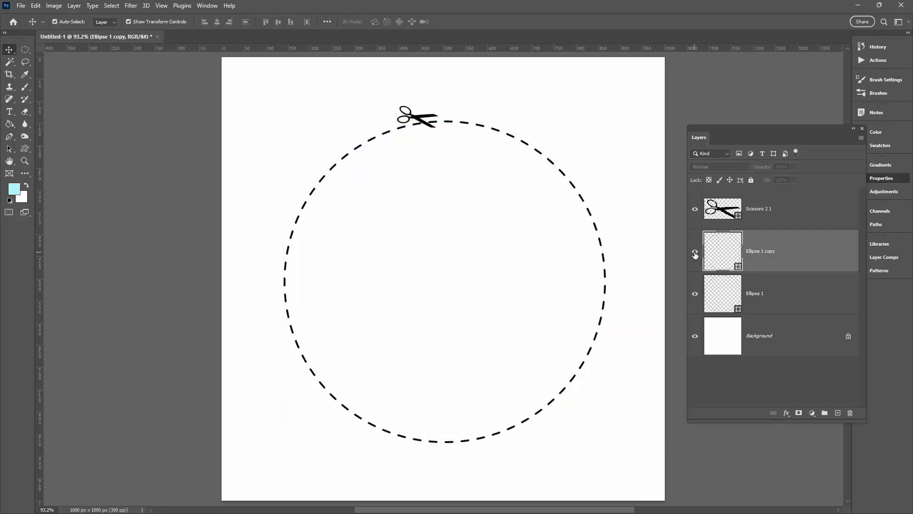
click(754, 293)
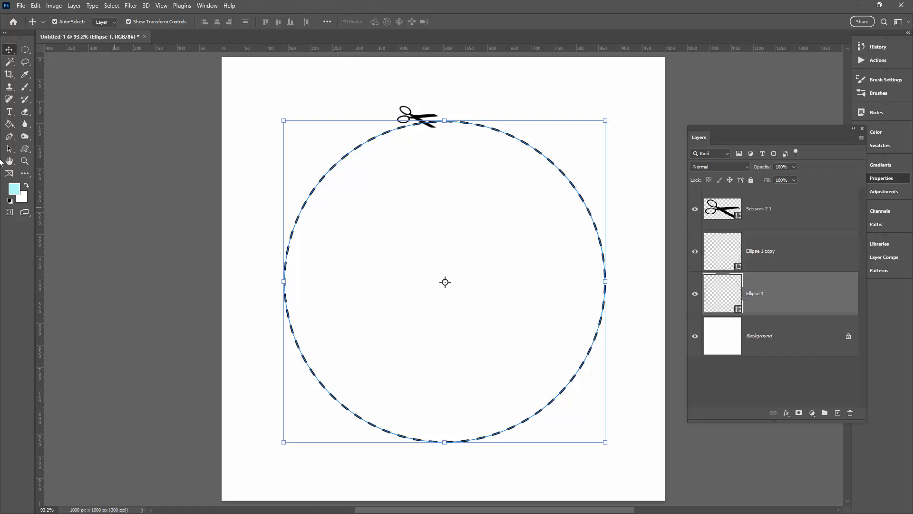
click(10, 149)
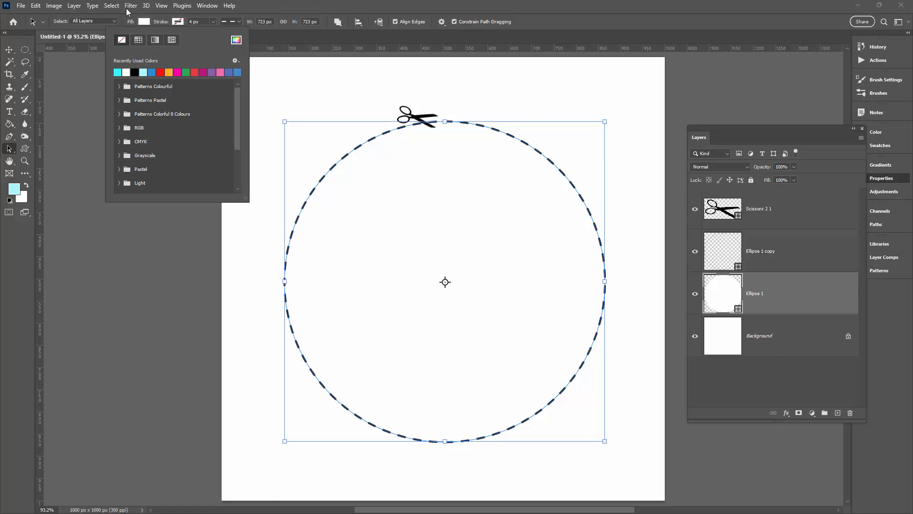
- Give the lower Ellipse 1 circle a bright cyan fill swatch
click(118, 73)
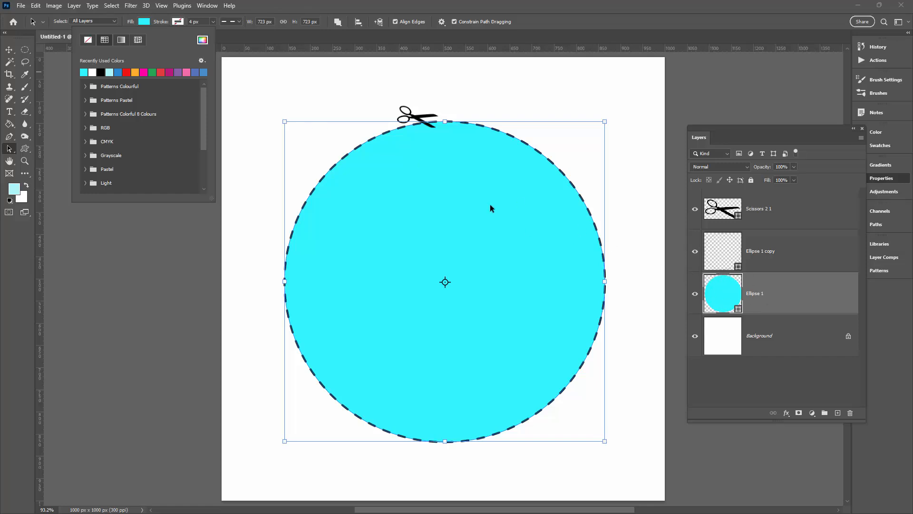
mouse_move(428, 132)
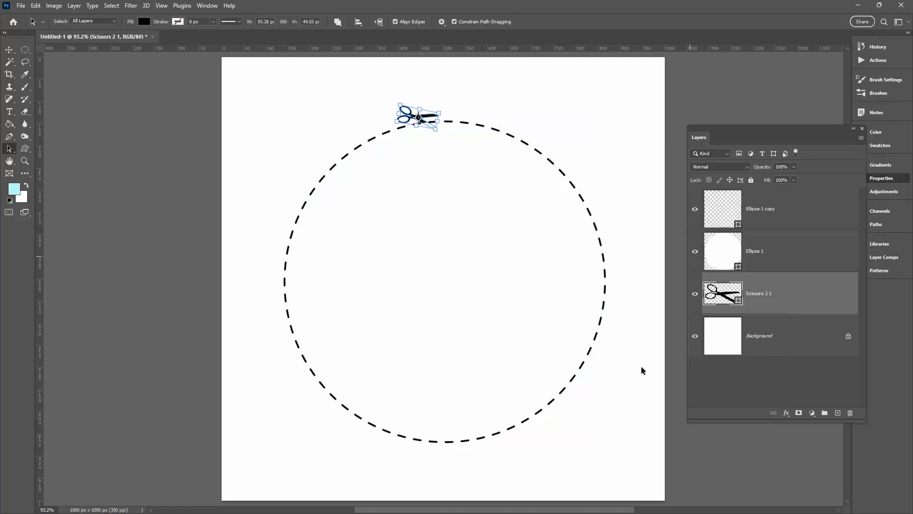
- Make the Background layer active
click(9, 49)
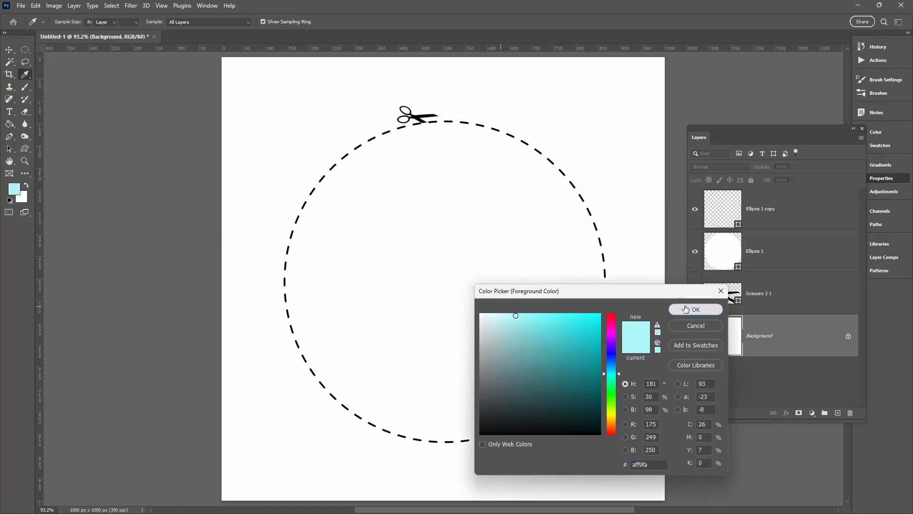
- Confirm pale blue aff9fa and paint-bucket fill the background around the circle
click(695, 310)
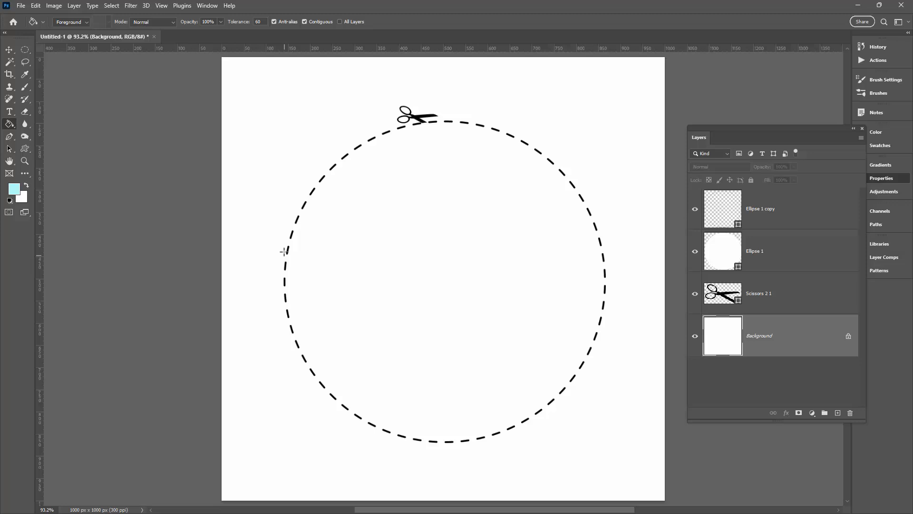
click(274, 246)
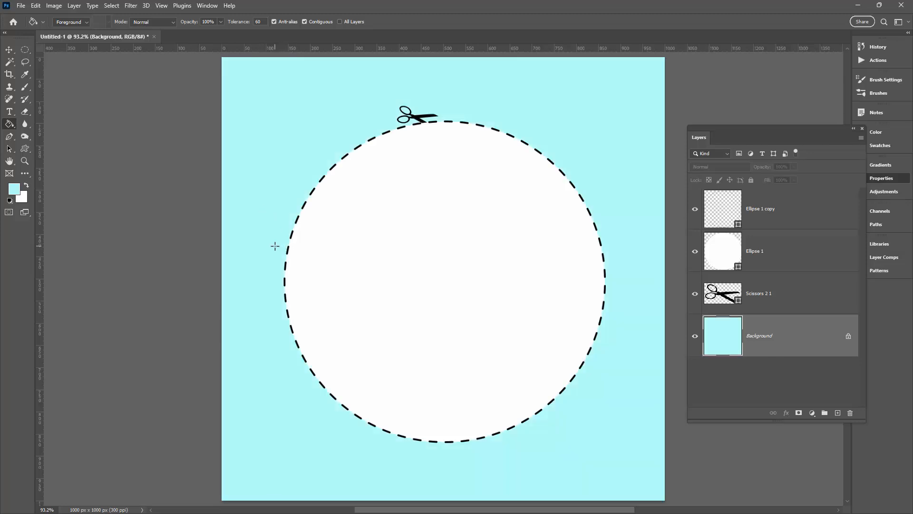
mouse_move(522, 353)
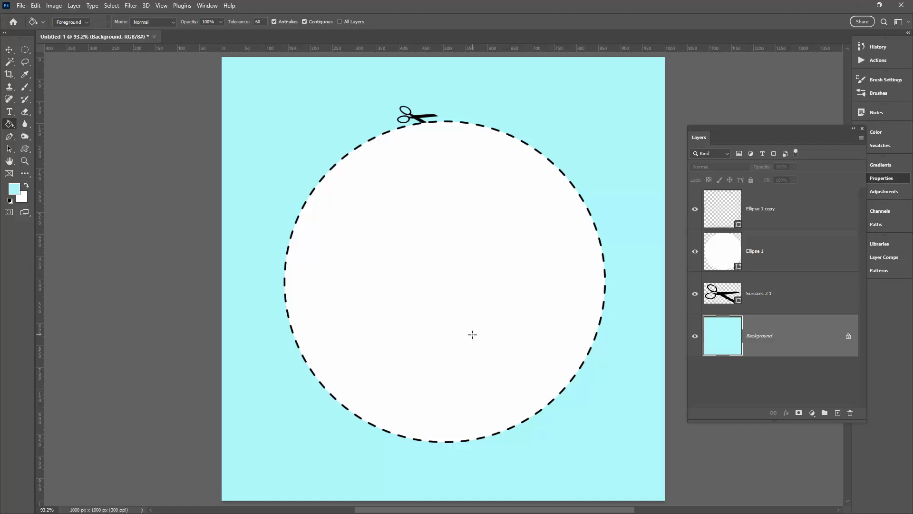
mouse_move(460, 280)
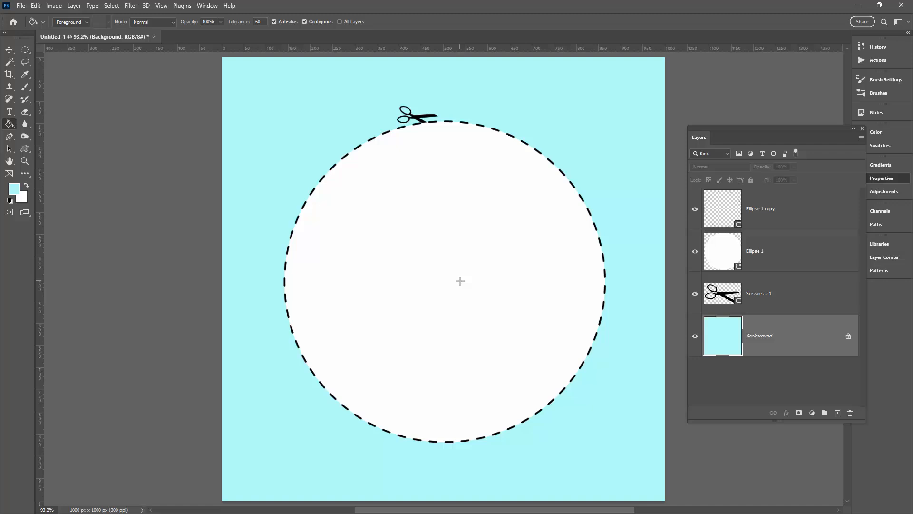
mouse_move(414, 204)
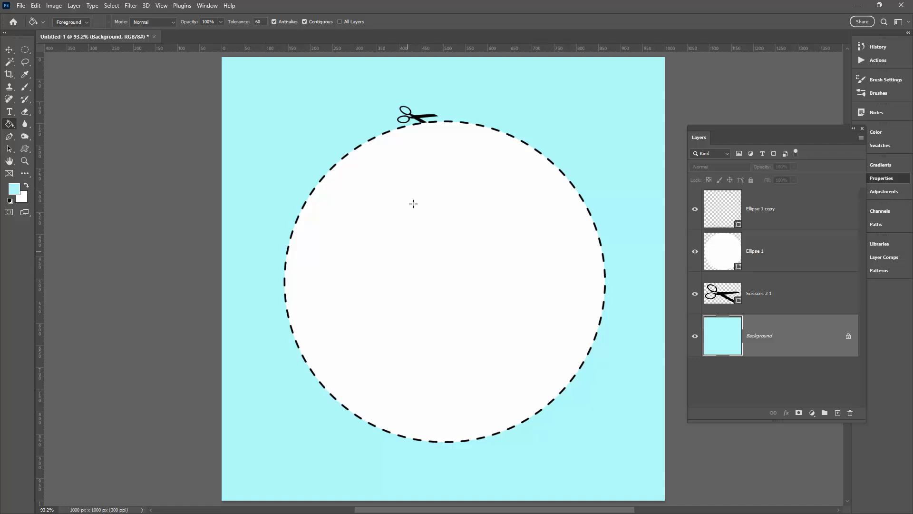
click(10, 50)
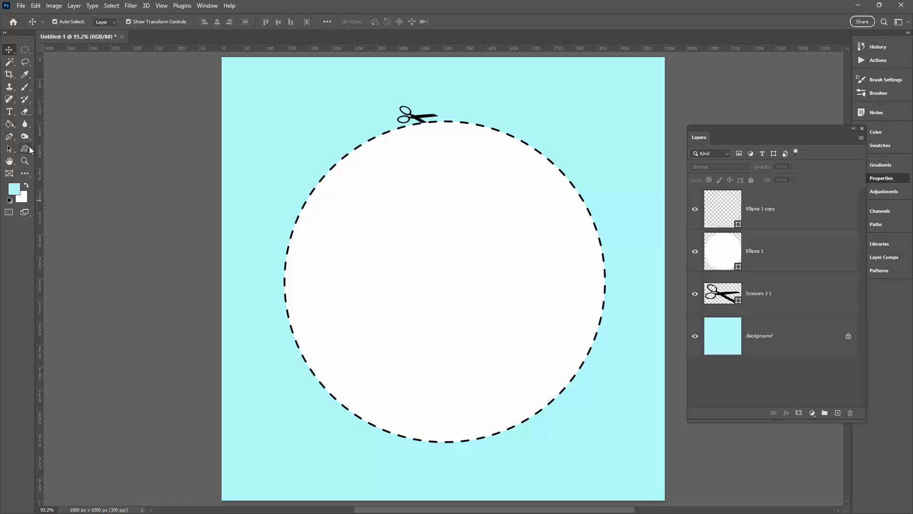
- Select the Custom Shape tool and open its shape list
click(26, 149)
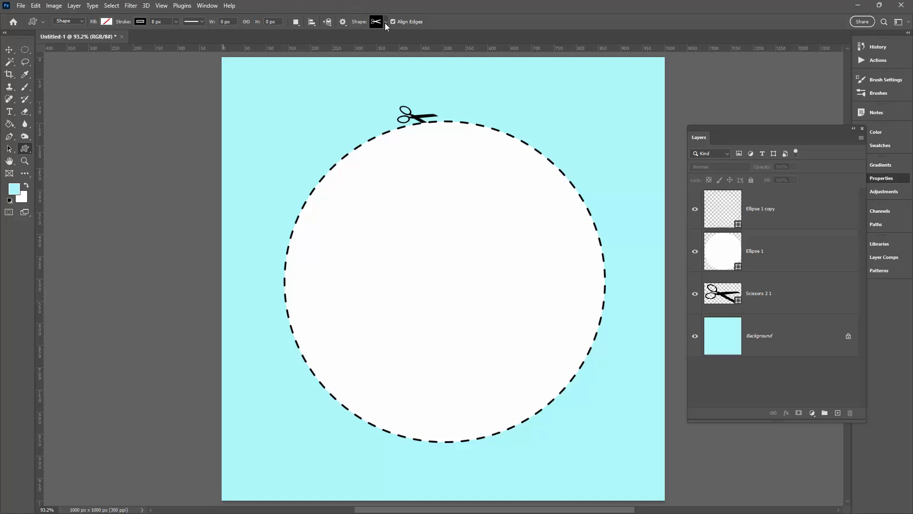
click(384, 22)
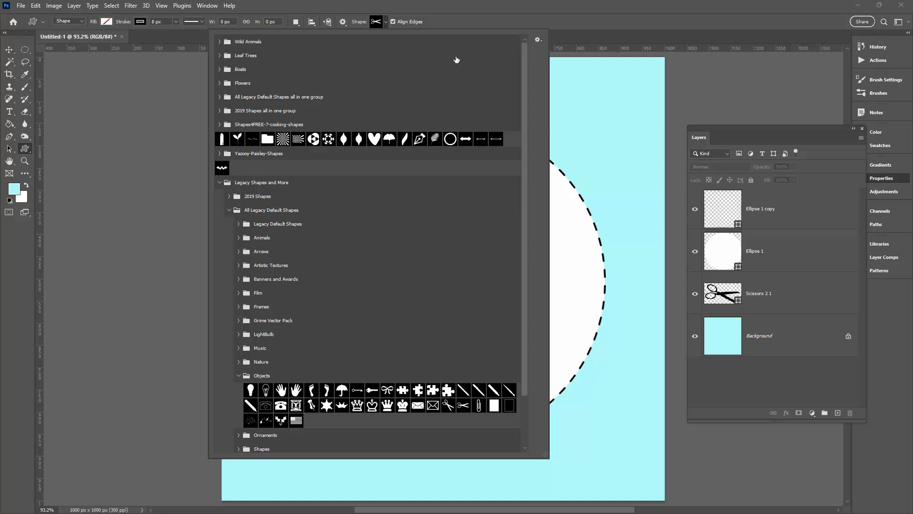
mouse_move(537, 153)
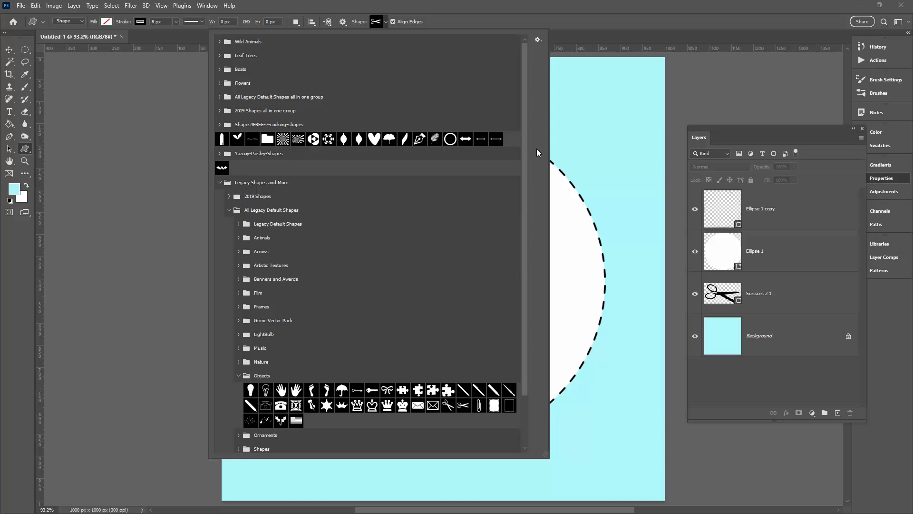
mouse_move(549, 156)
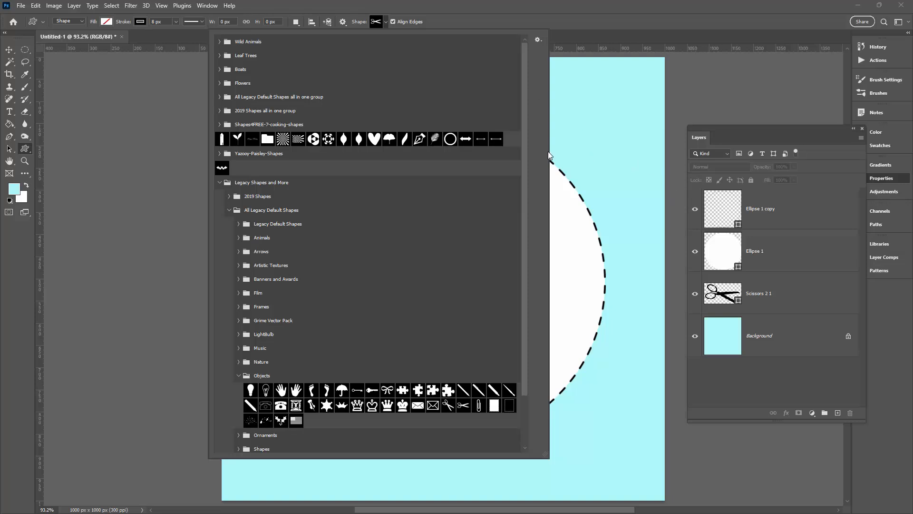
mouse_move(558, 24)
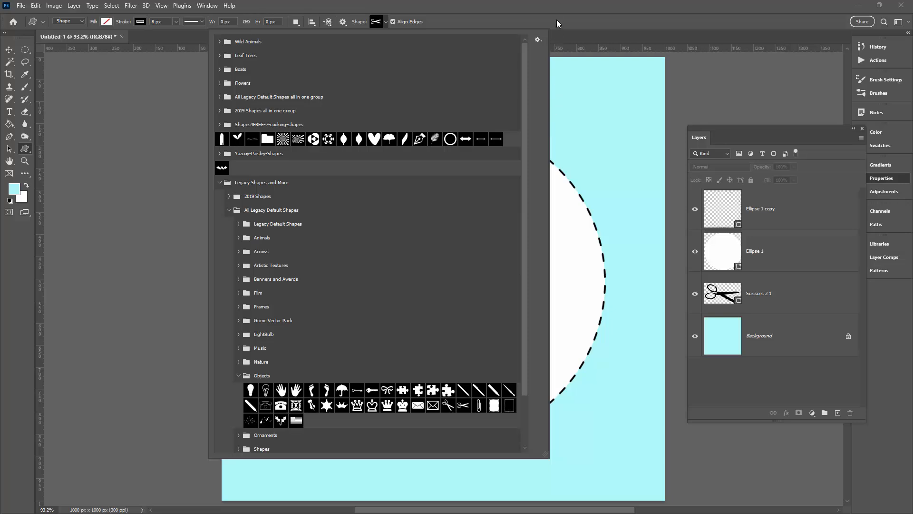